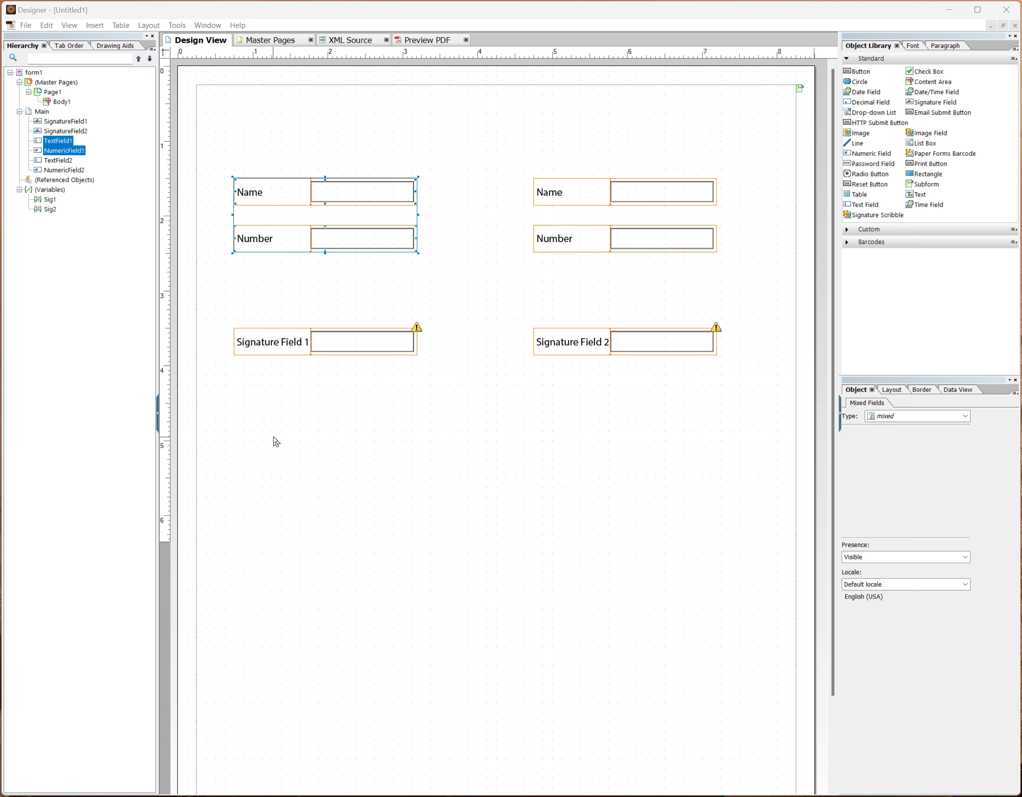
mouse_move(271, 447)
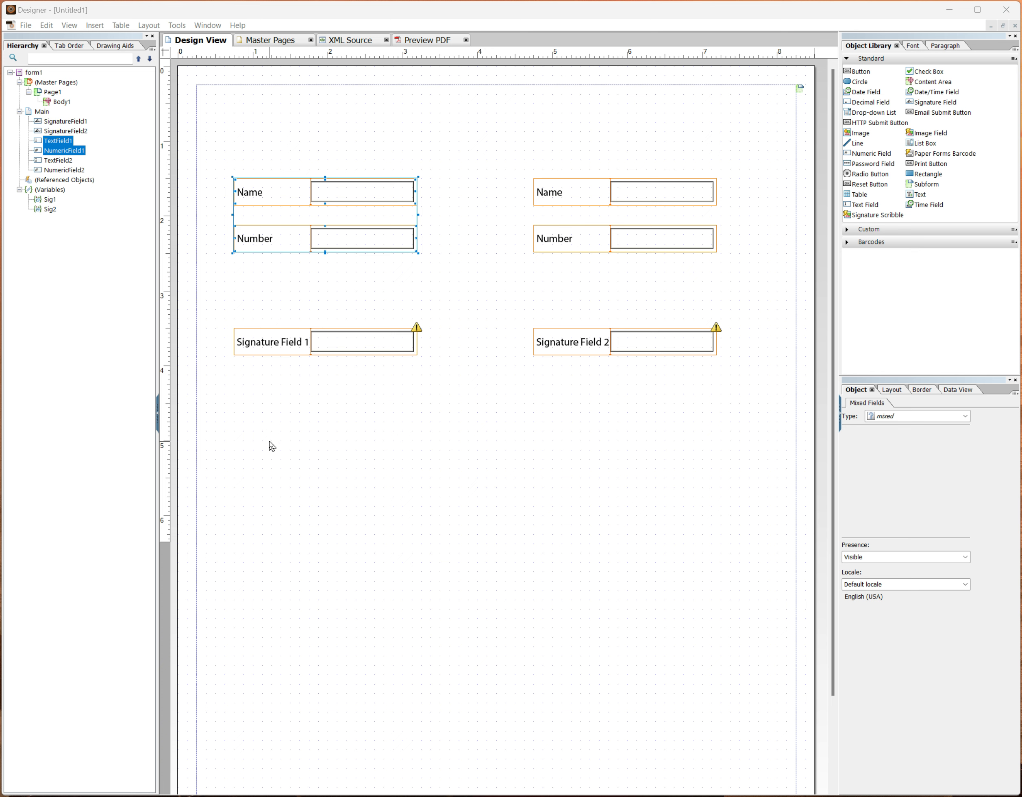
mouse_move(357, 149)
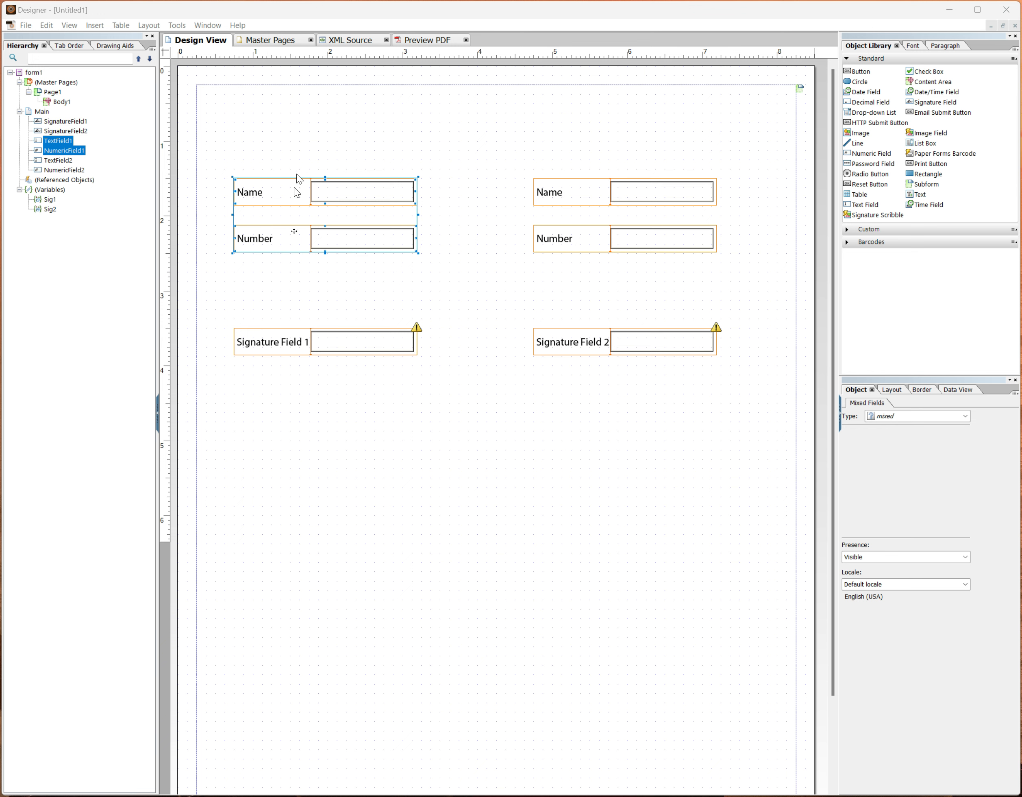
mouse_move(380, 402)
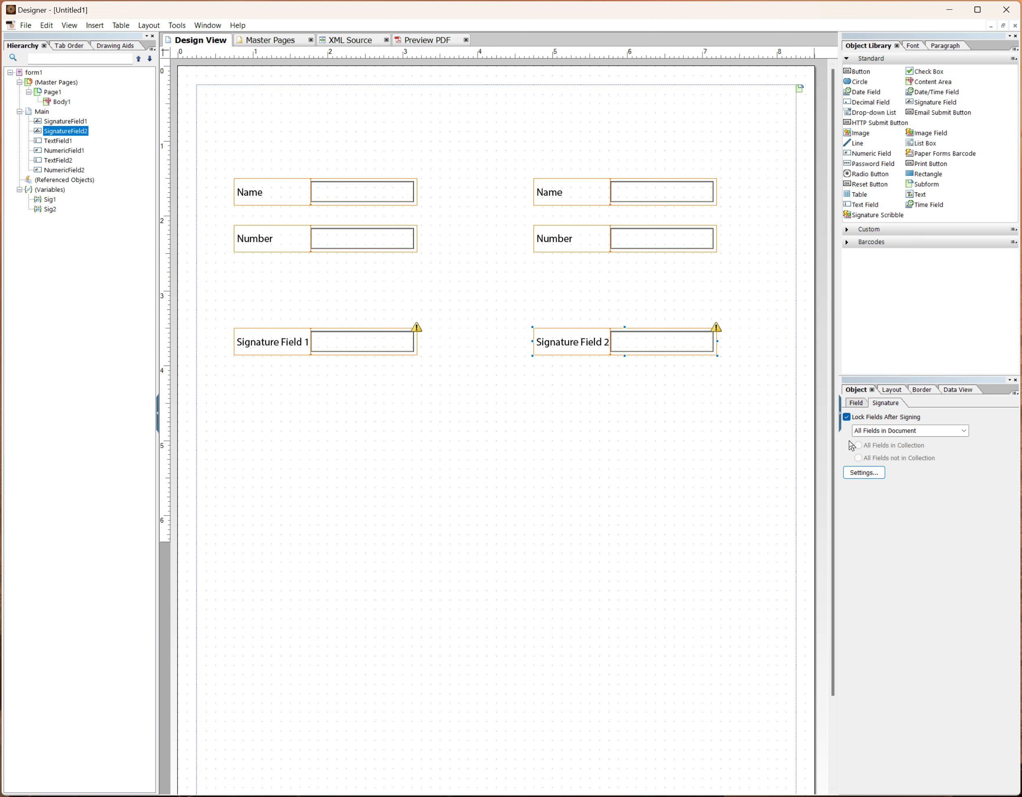
mouse_move(604, 404)
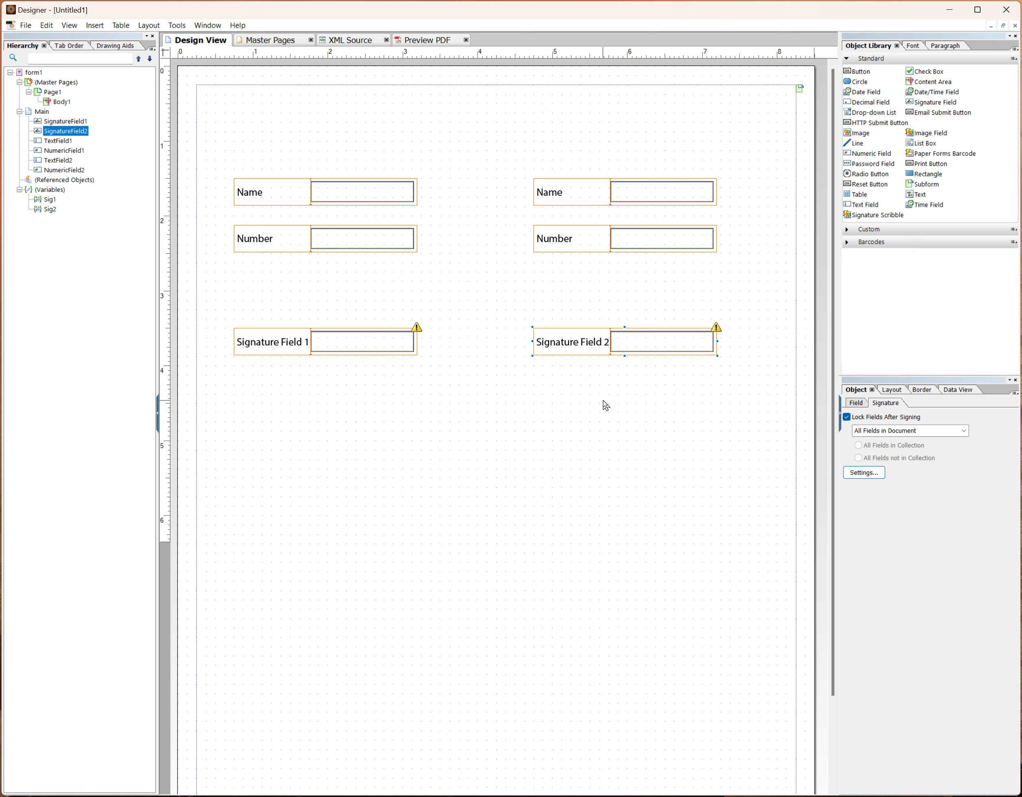
- Select the first signature field to review its Lock Fields After Signing setting
left_click(324, 340)
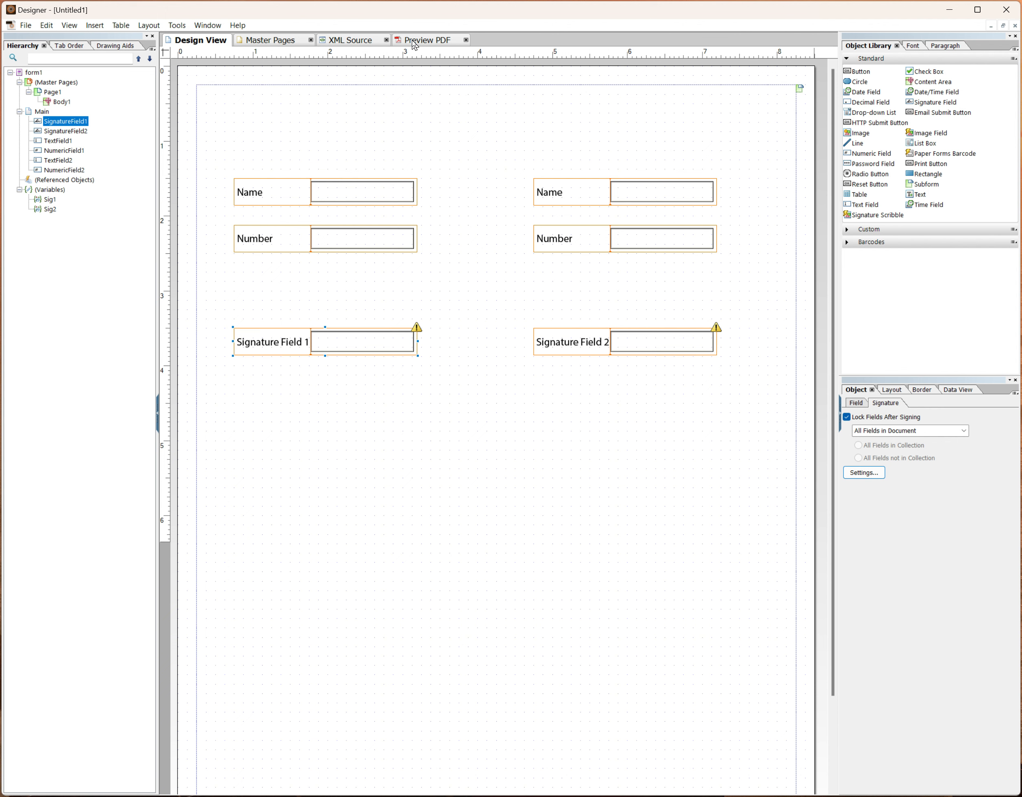
left_click(429, 40)
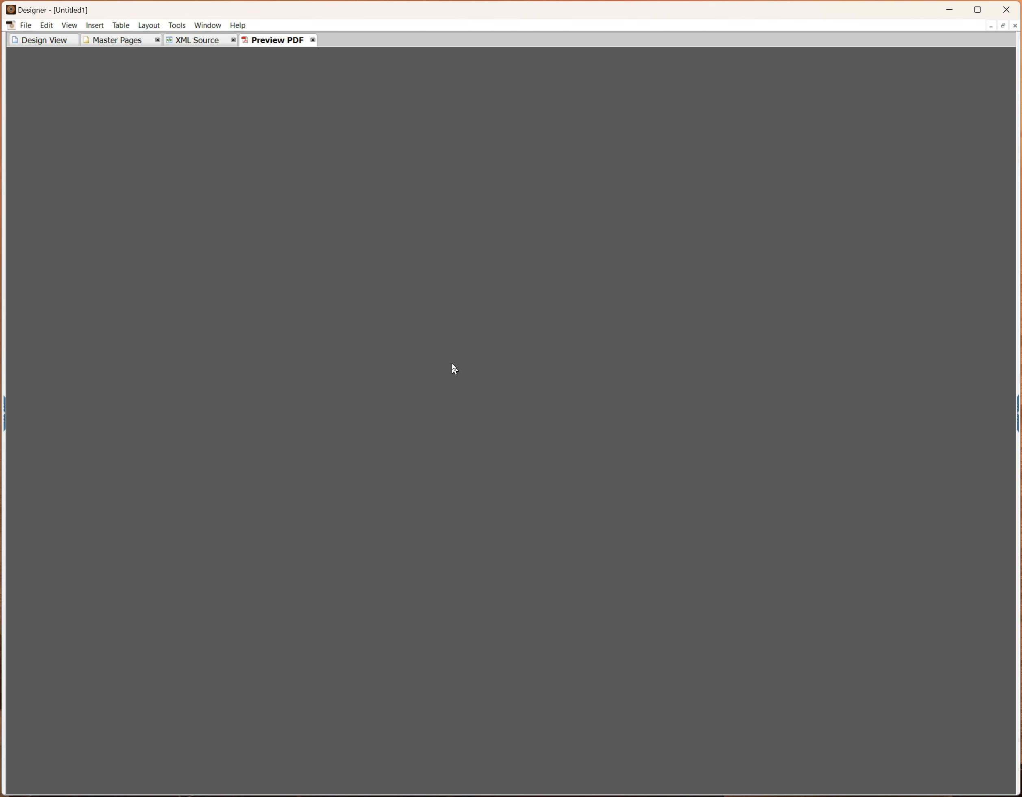
mouse_move(347, 318)
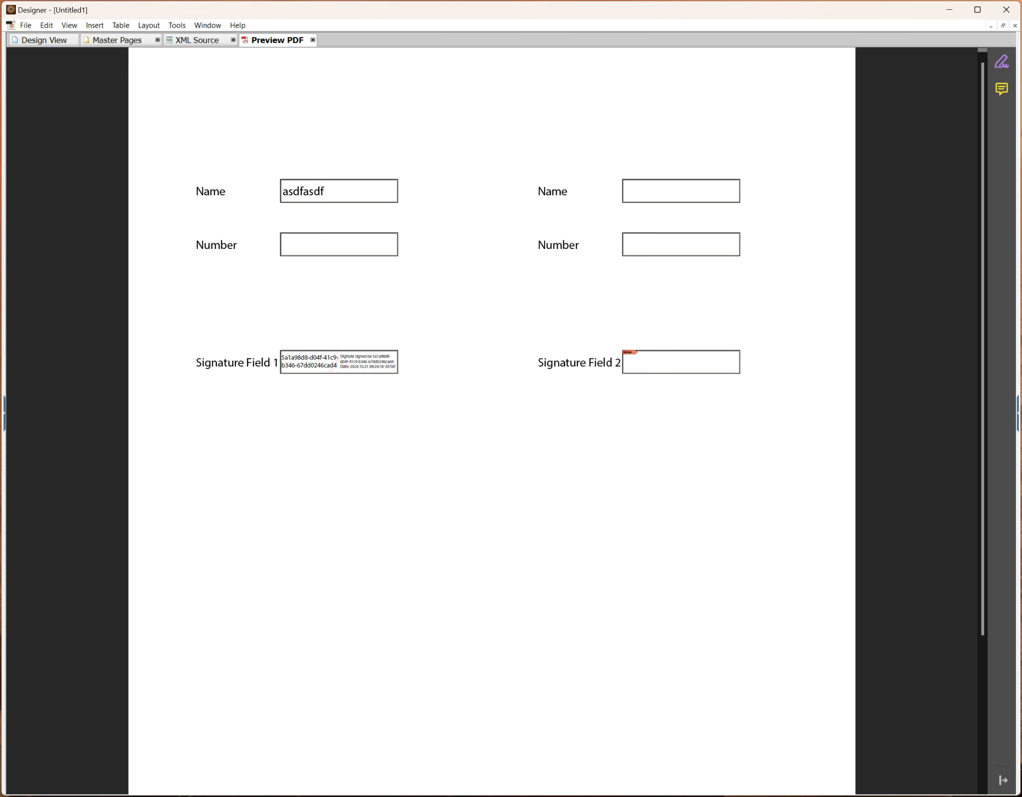
left_click(679, 244)
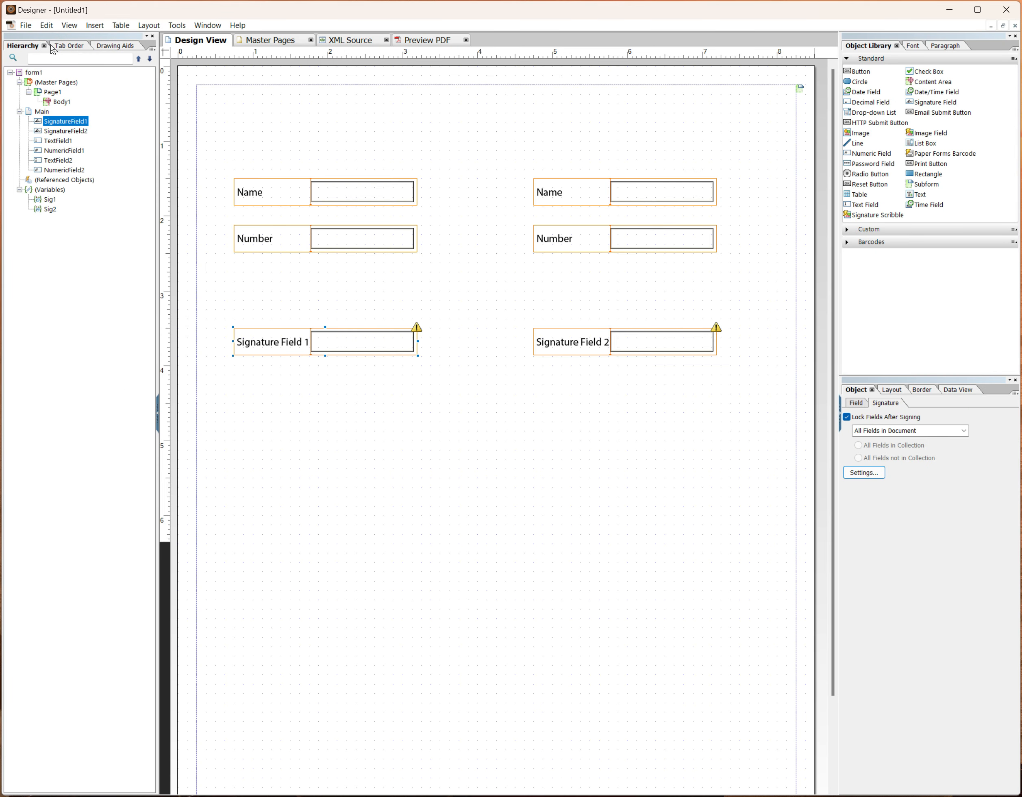
mouse_move(350, 68)
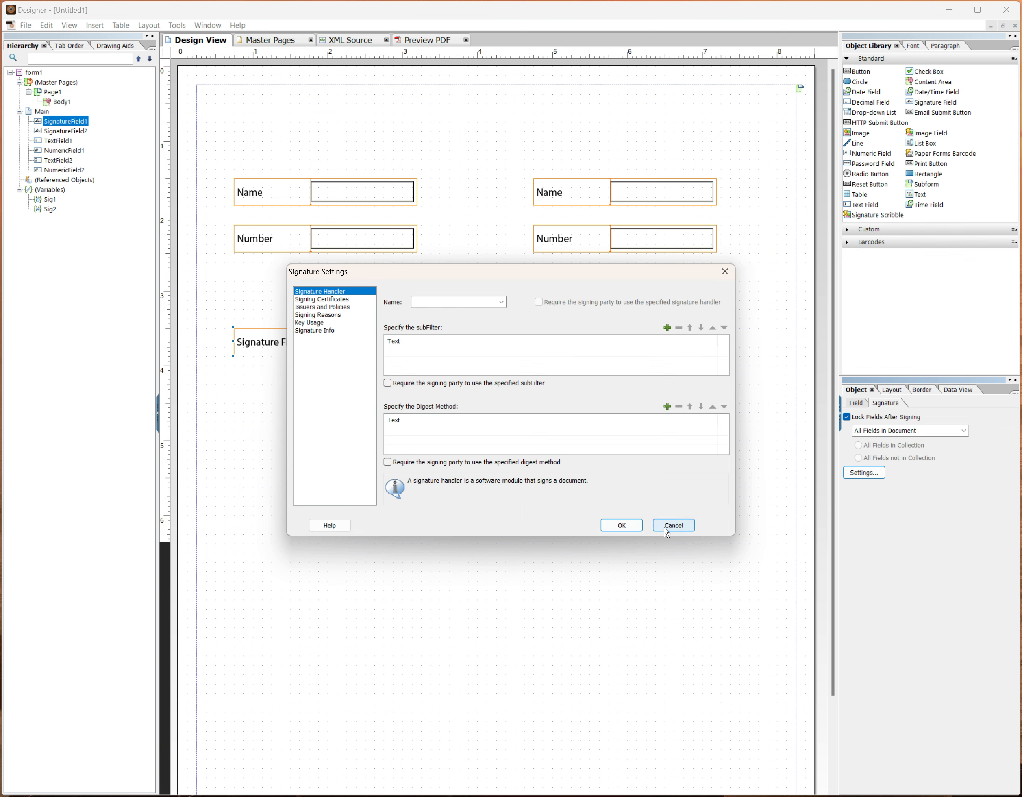
- Cancel the signature Settings dialog, then select the Sig1 collection and choose Modify
left_click(672, 526)
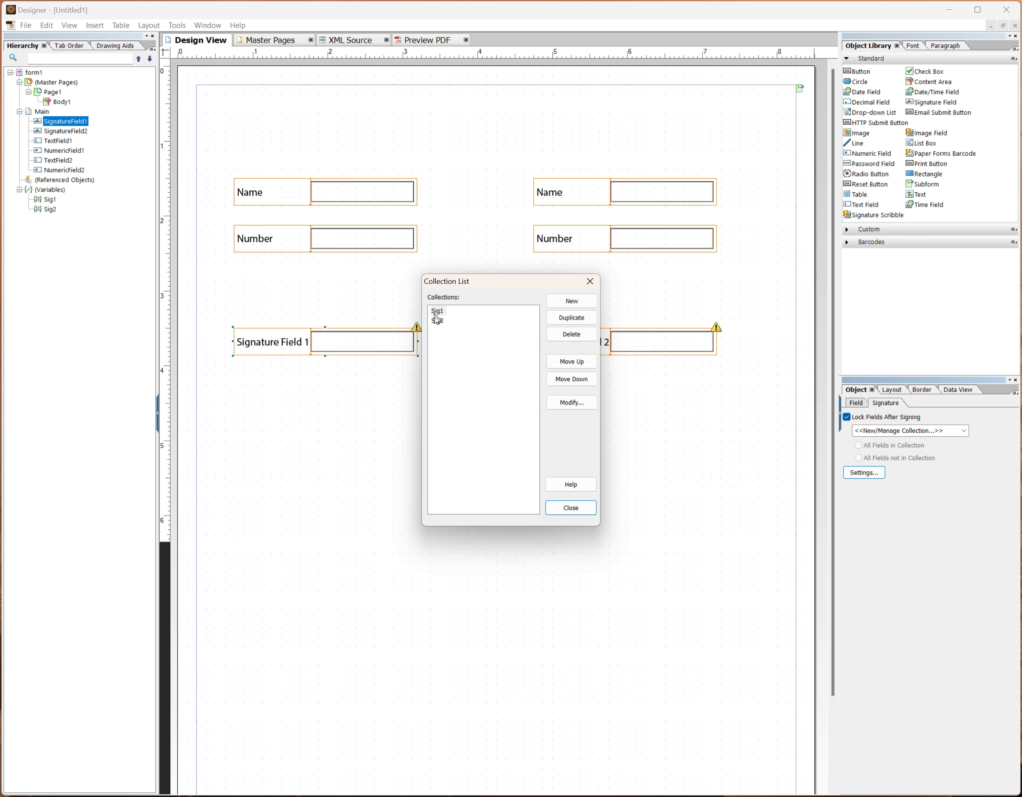
left_click(438, 320)
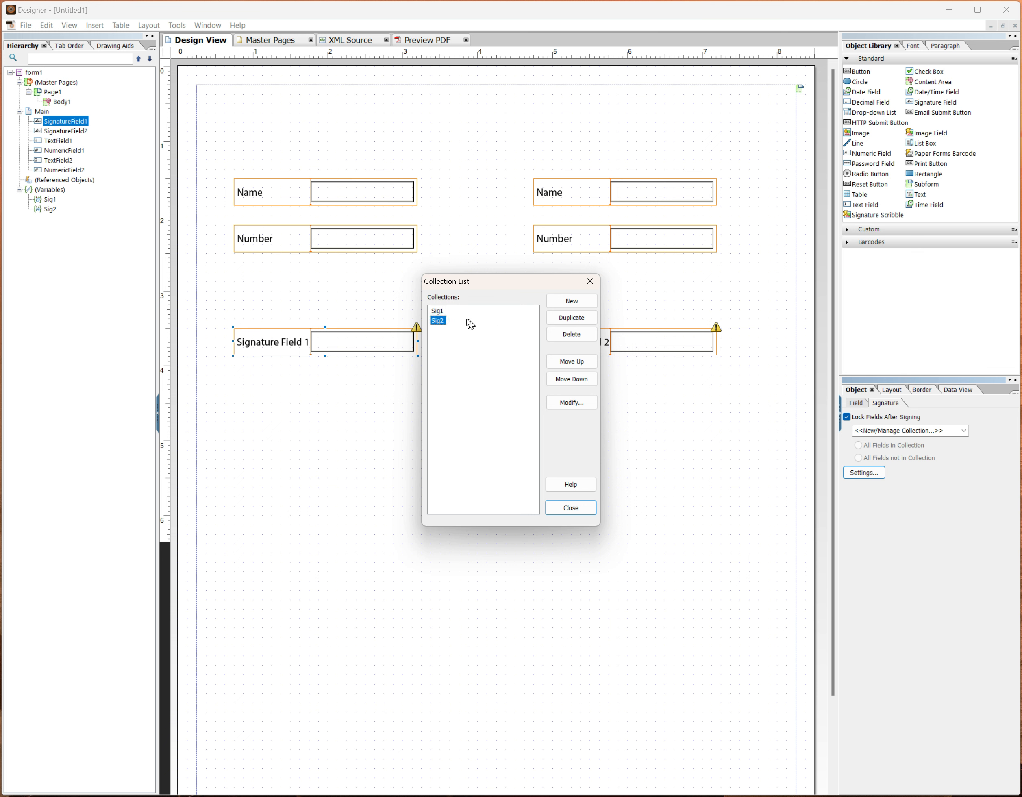
left_click(436, 311)
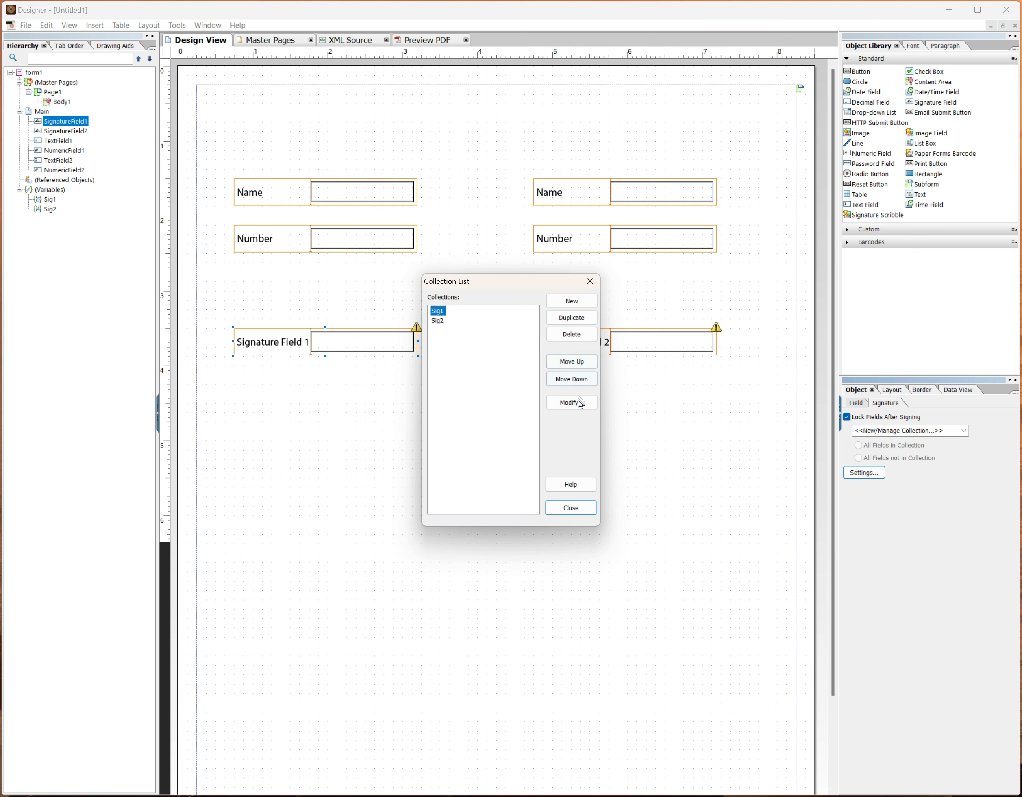
left_click(571, 403)
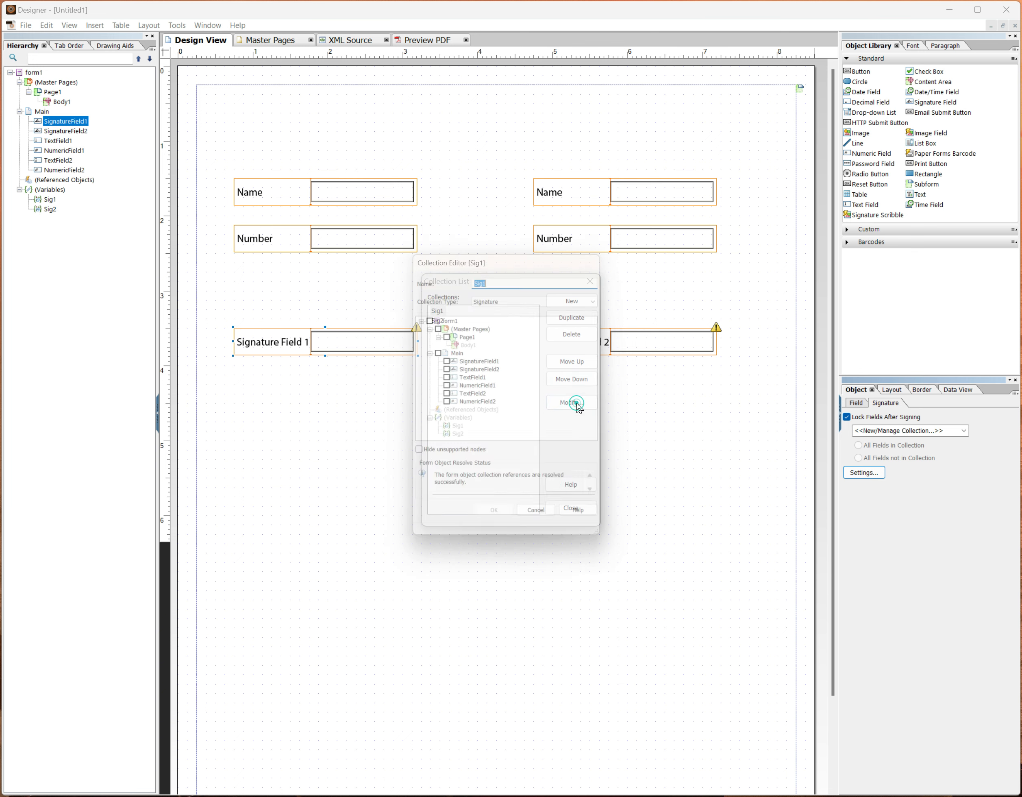
- Add TextField1 and NumericField1 to the Sig1 collection and confirm
left_click(570, 402)
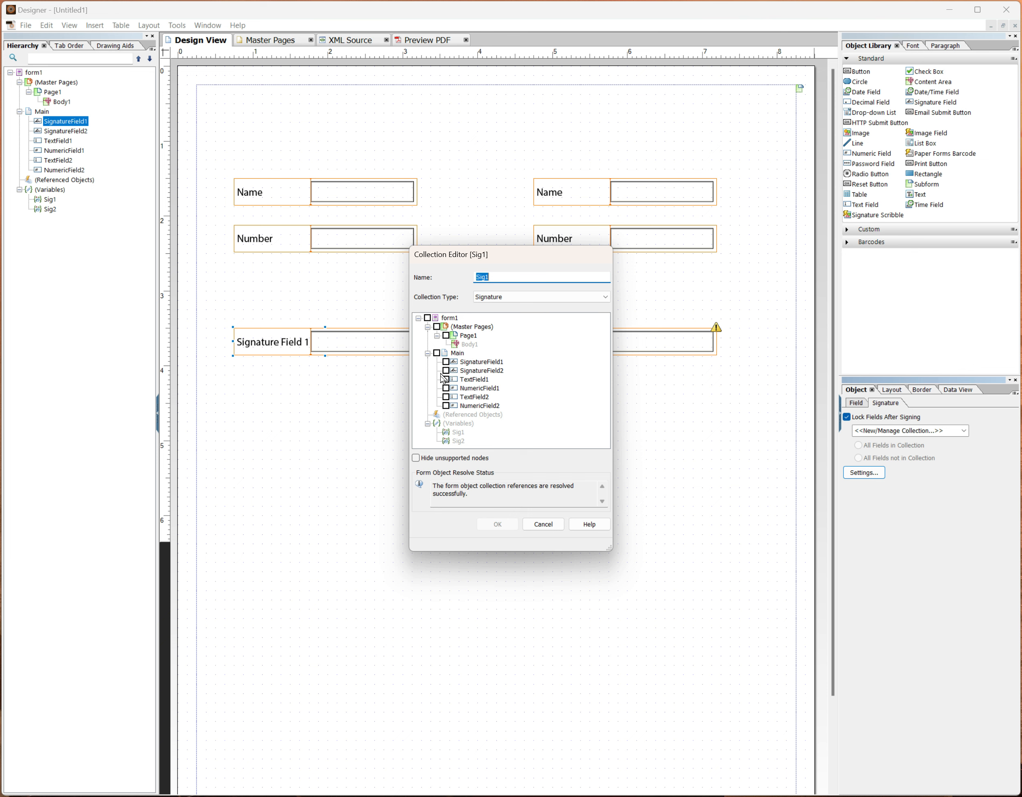
left_click(449, 379)
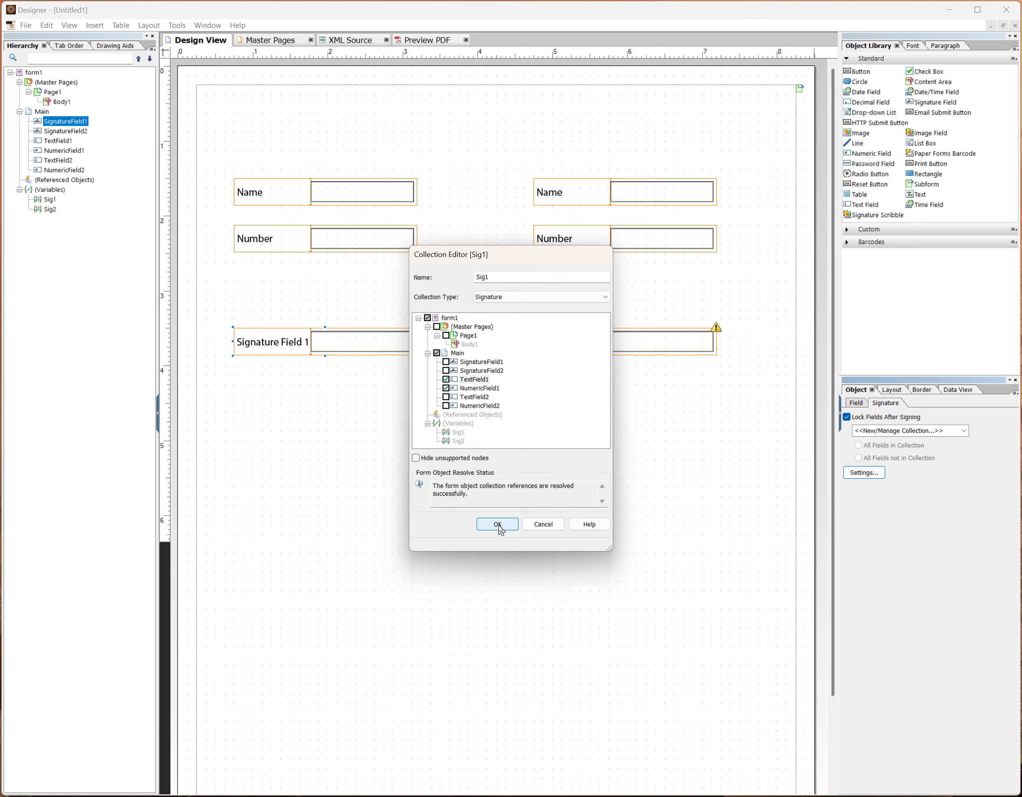
left_click(497, 523)
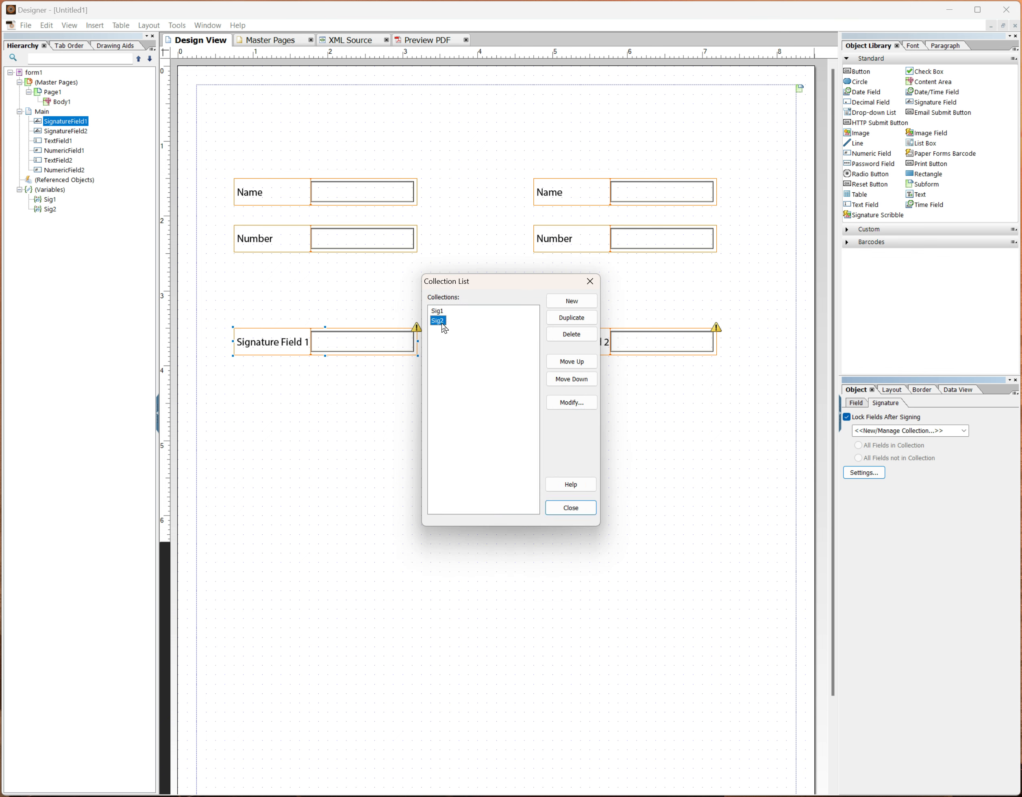
- Add TextField2 and NumericField2 to the Sig2 collection, confirm, and close the collections list
left_click(571, 403)
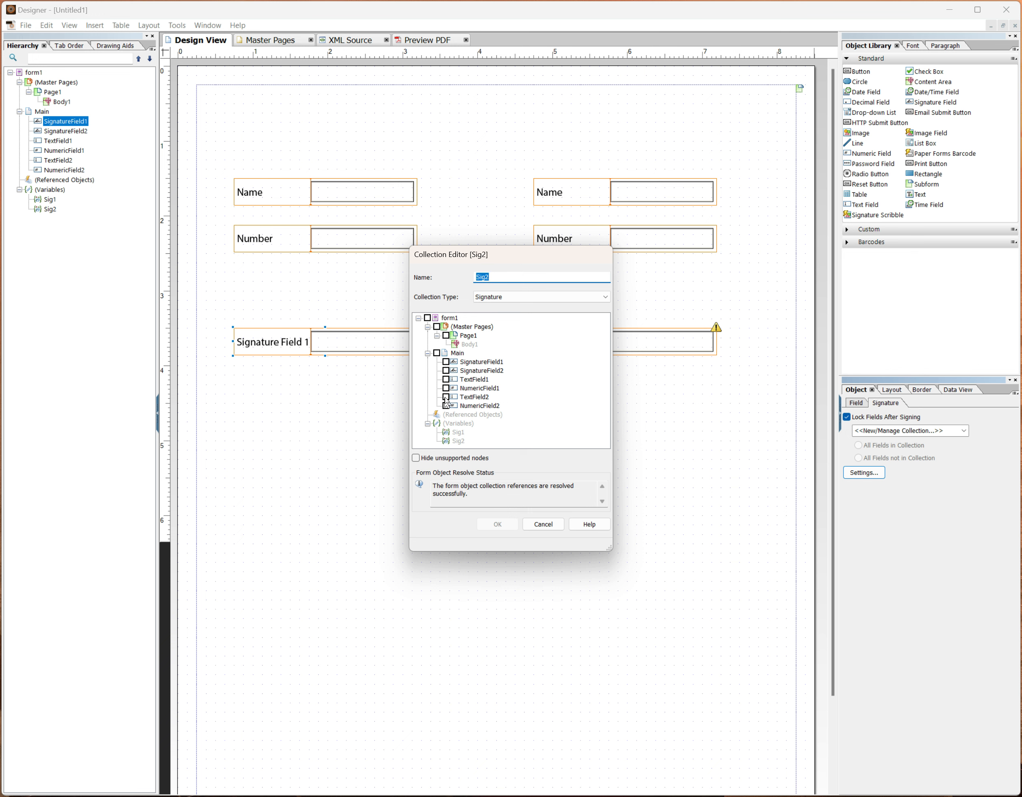
left_click(445, 396)
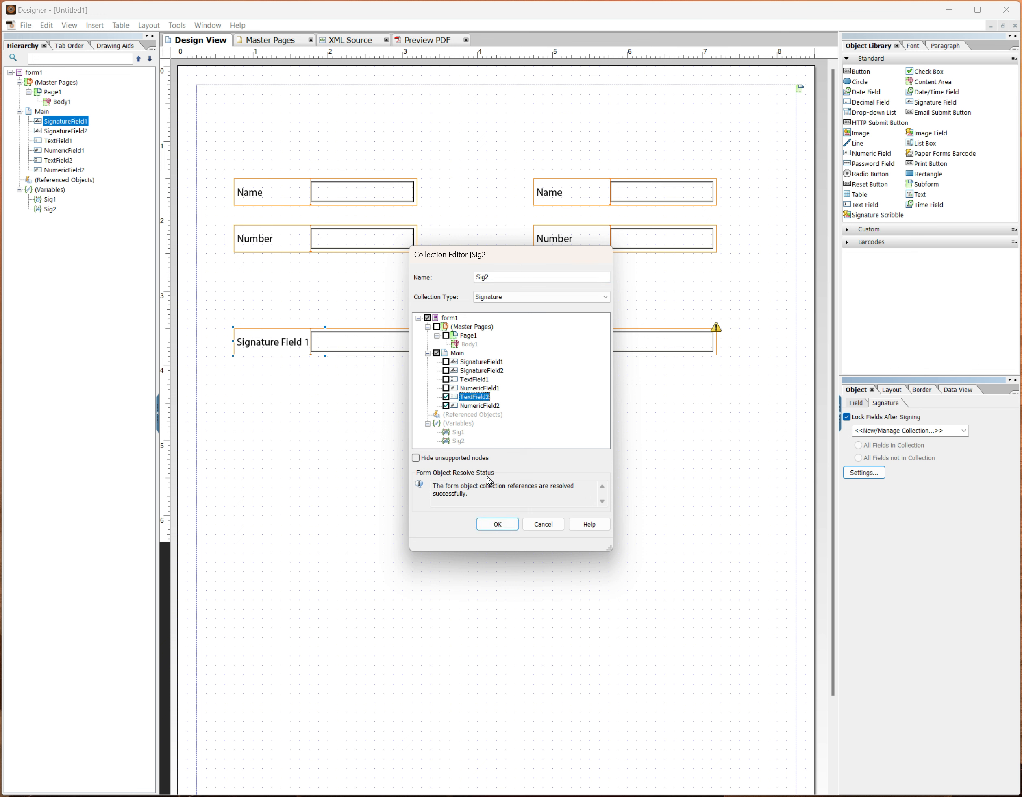
left_click(497, 523)
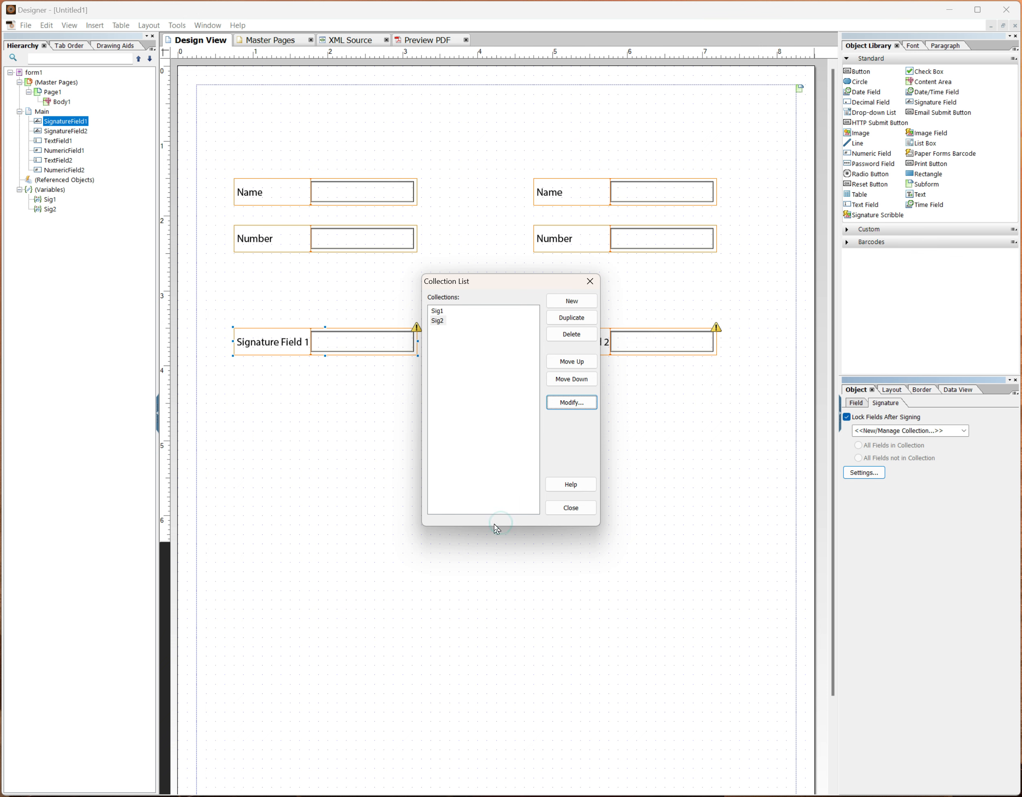
left_click(569, 507)
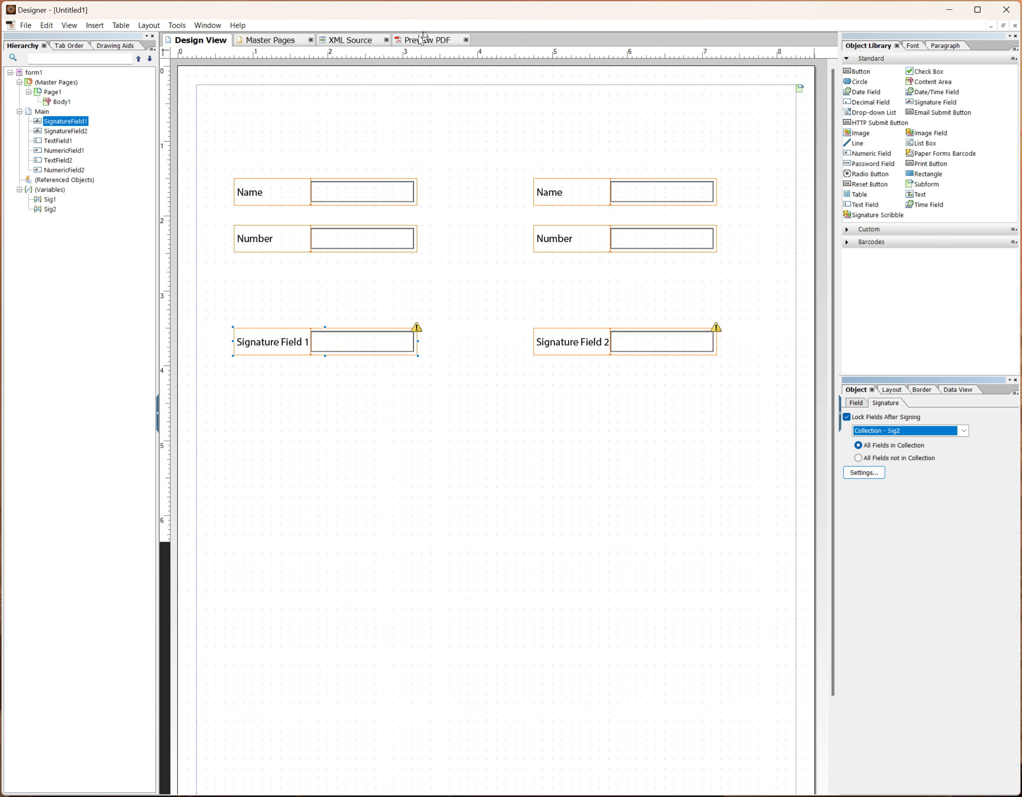
- In Preview PDF, fill the left Name and Number fields with a name and 1234
left_click(428, 40)
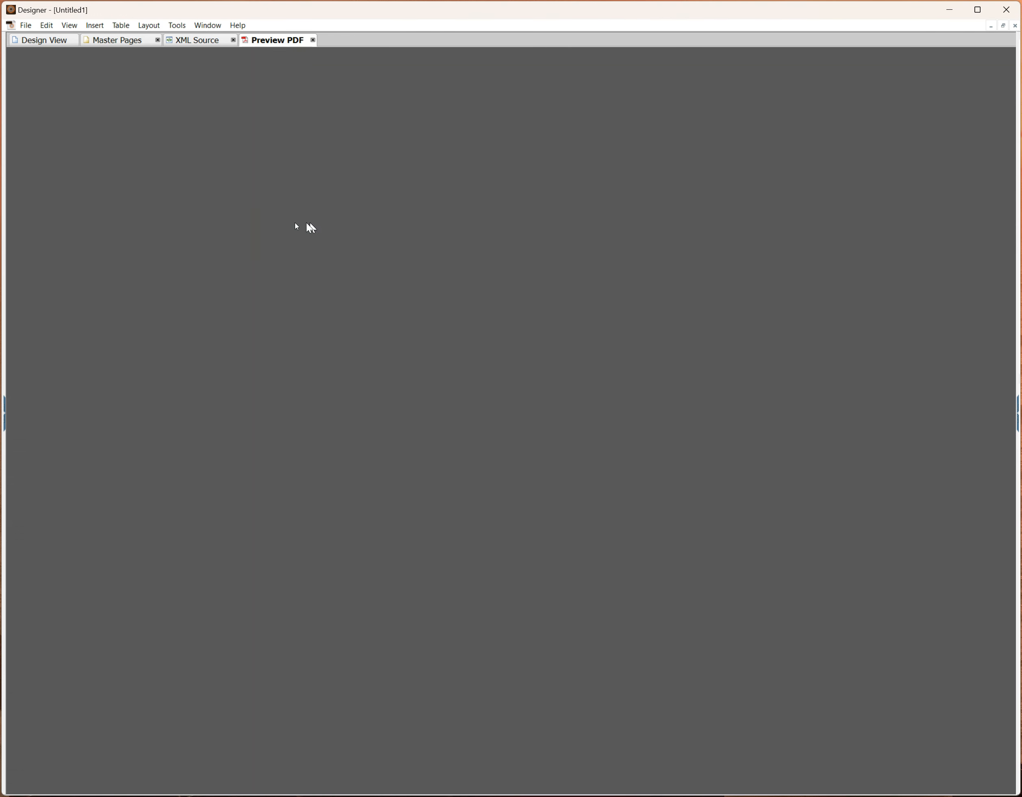
left_click(277, 40)
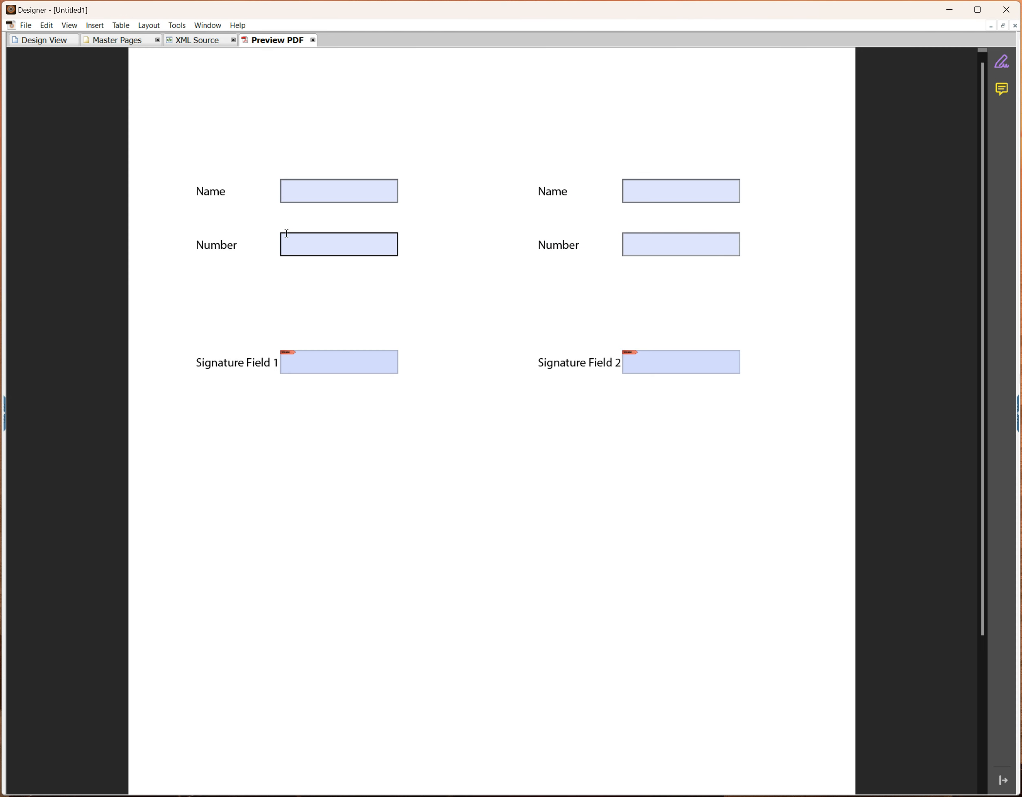
type("Ture")
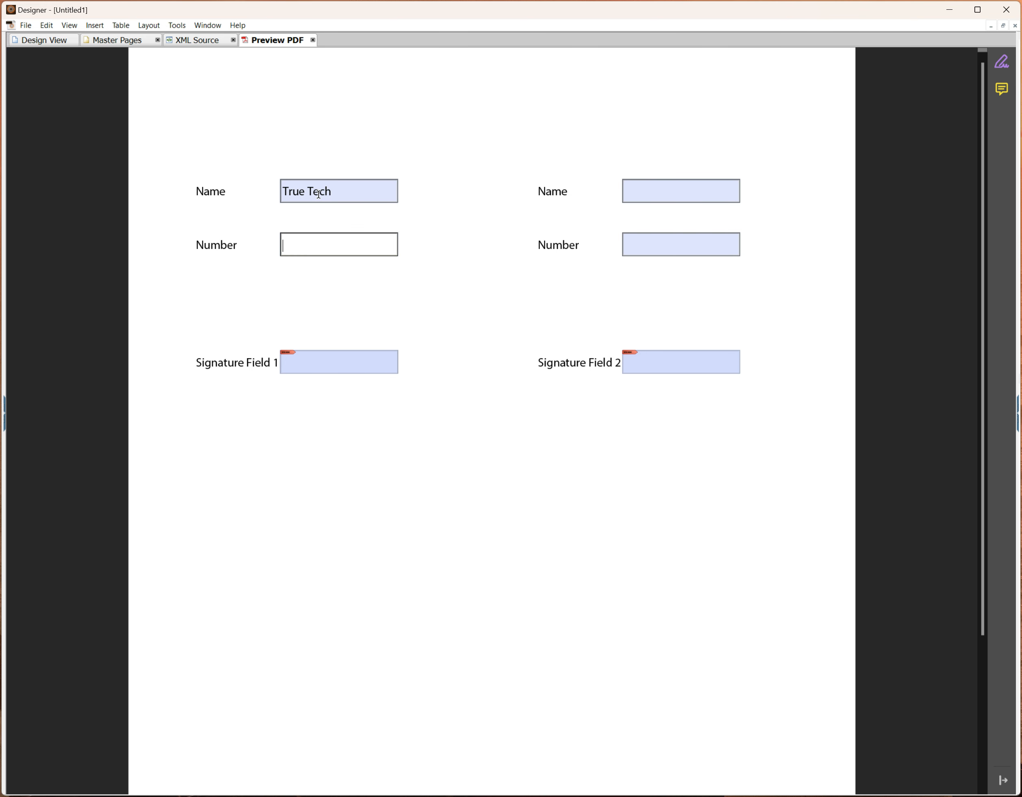
type("1234")
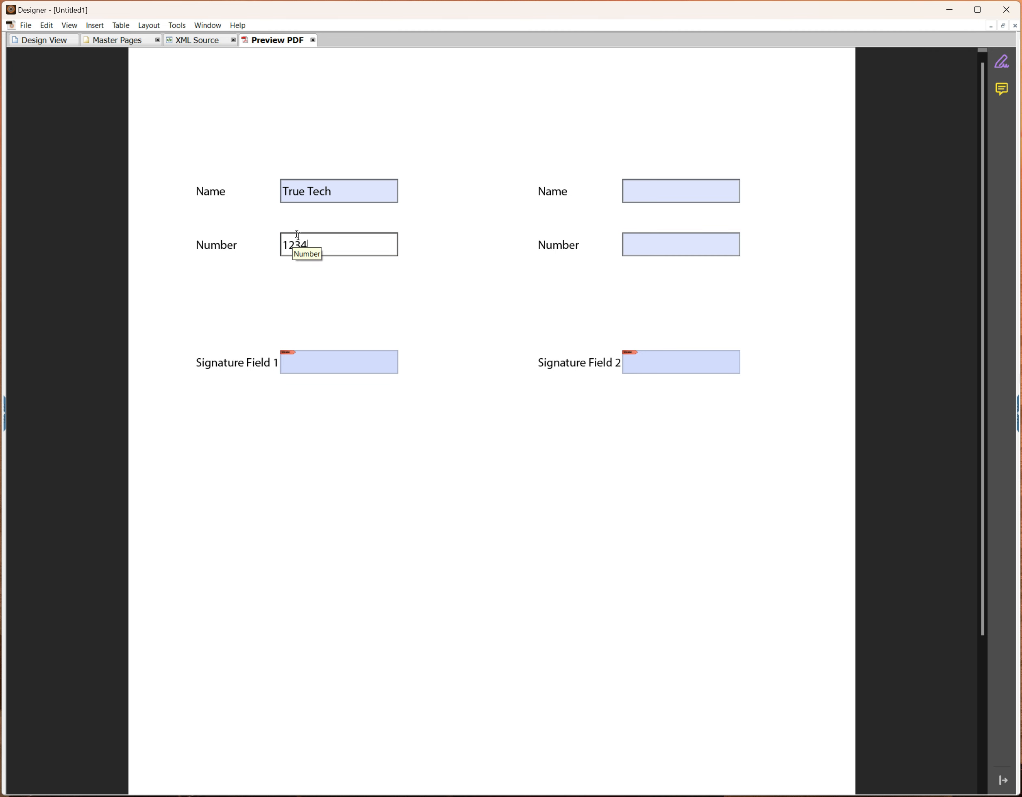
left_click(312, 365)
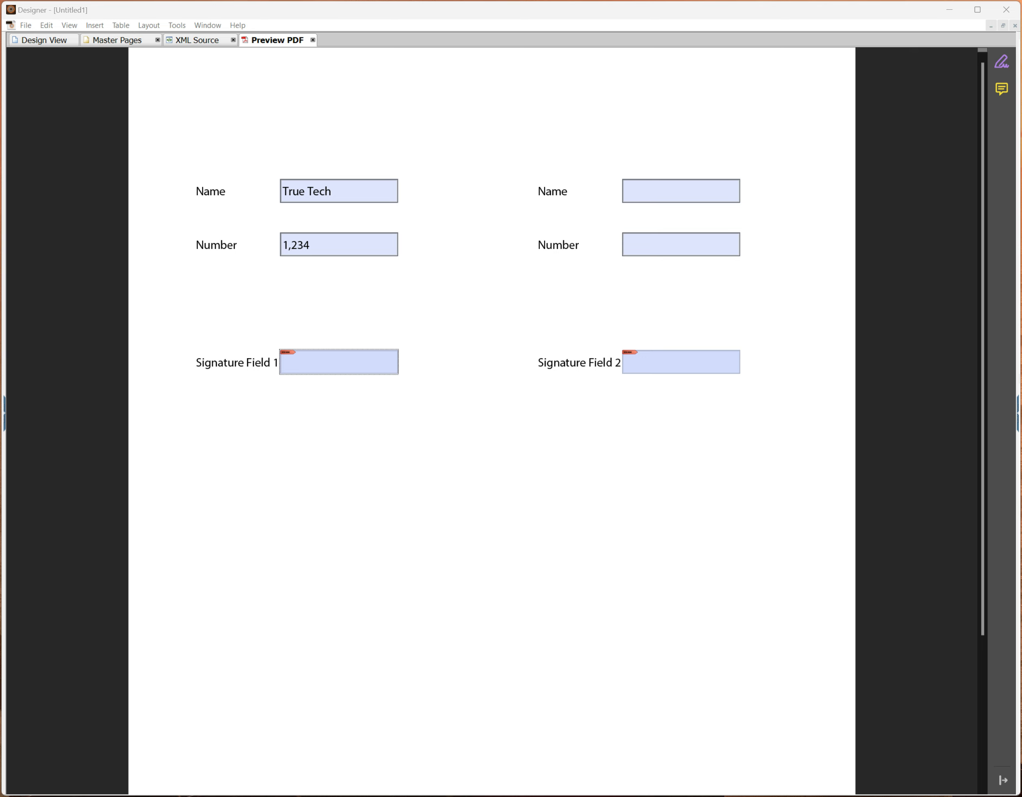
- Sign Signature Field 1, then test whether the right-hand Name and Number fields are locked
left_click(338, 362)
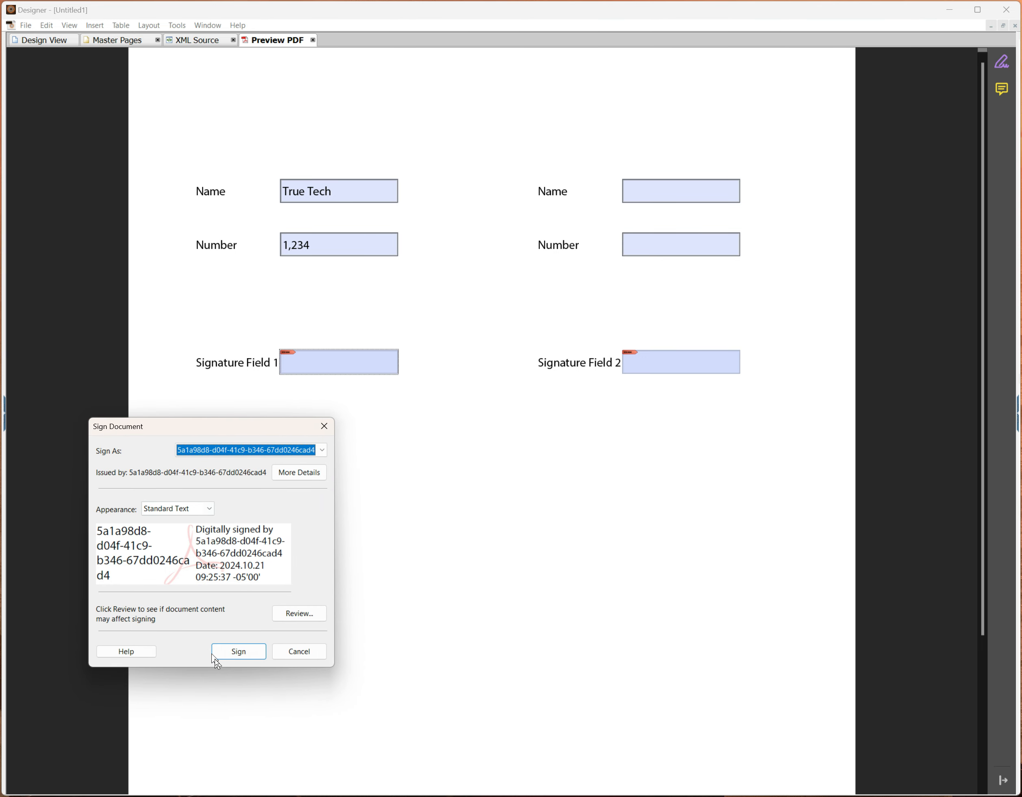
left_click(239, 650)
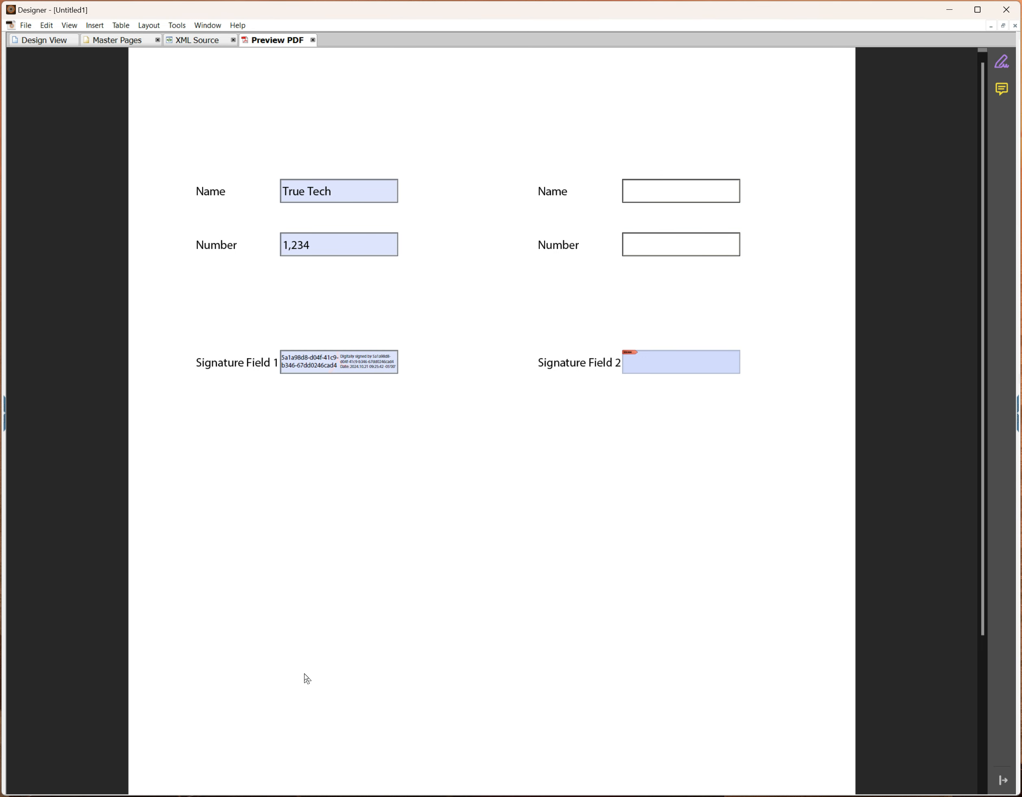
left_click(680, 190)
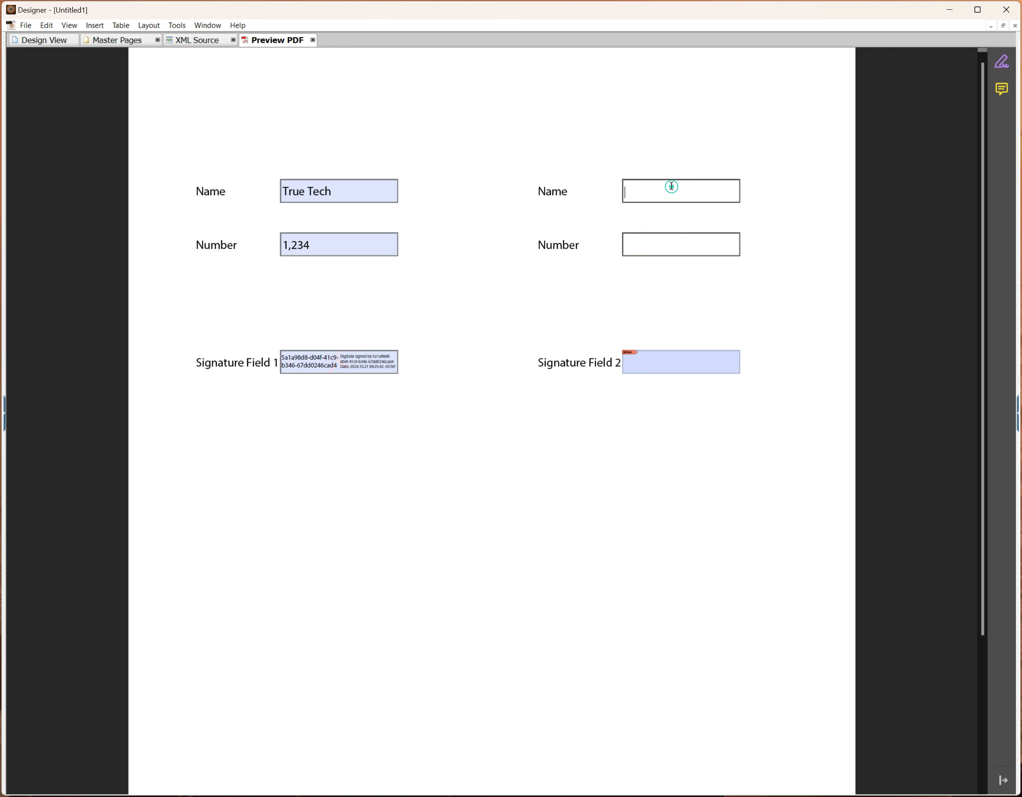
mouse_move(671, 186)
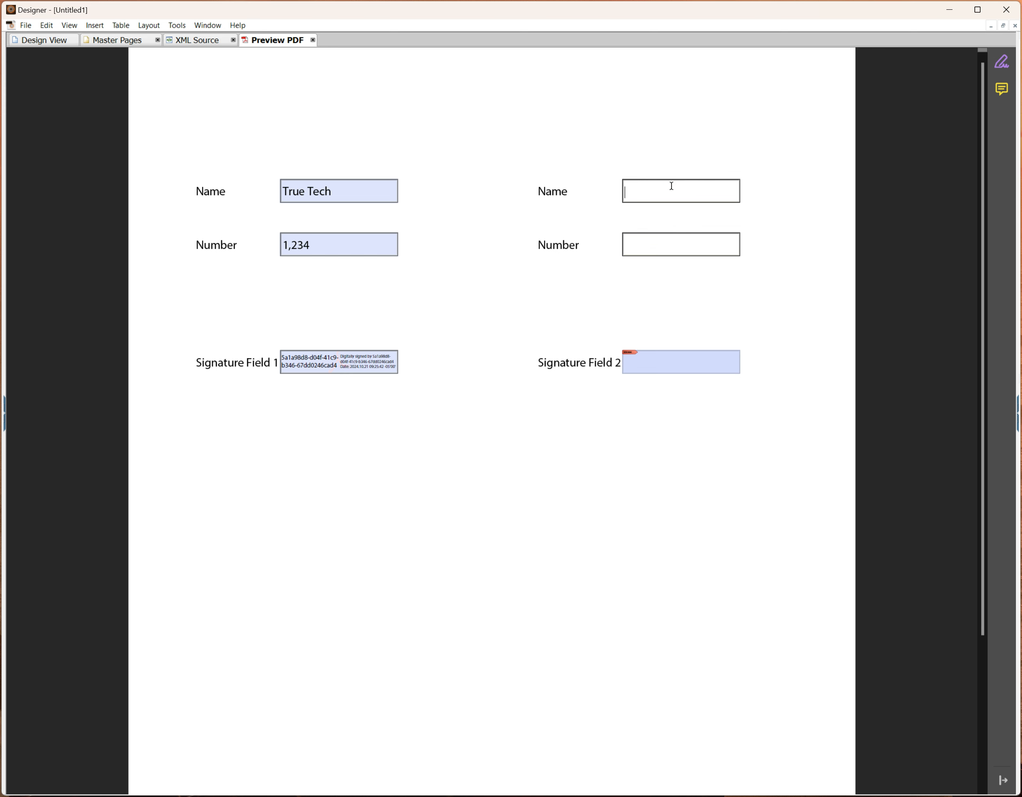
left_click(680, 244)
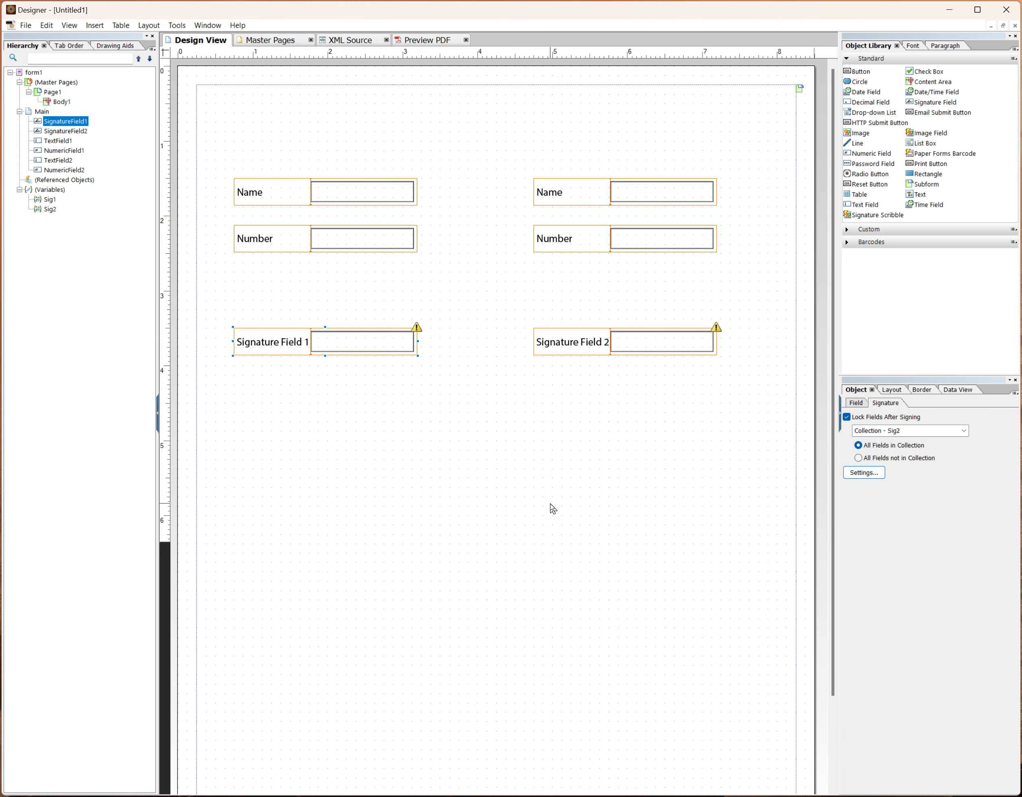
mouse_move(713, 425)
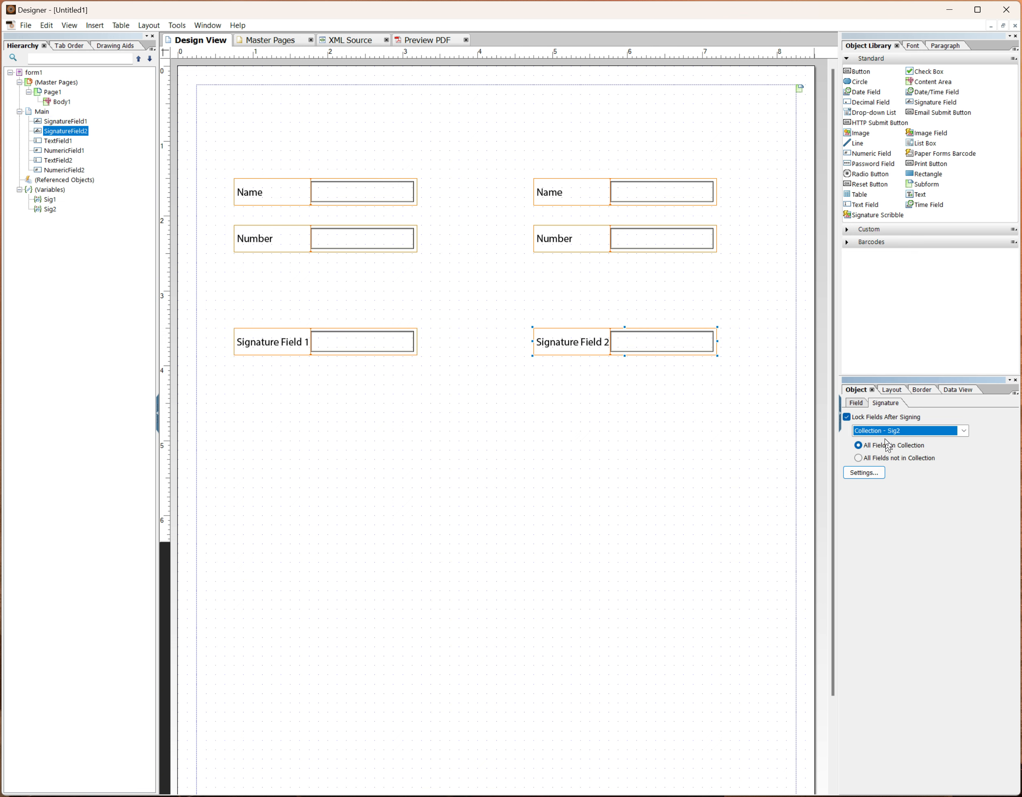
mouse_move(661, 432)
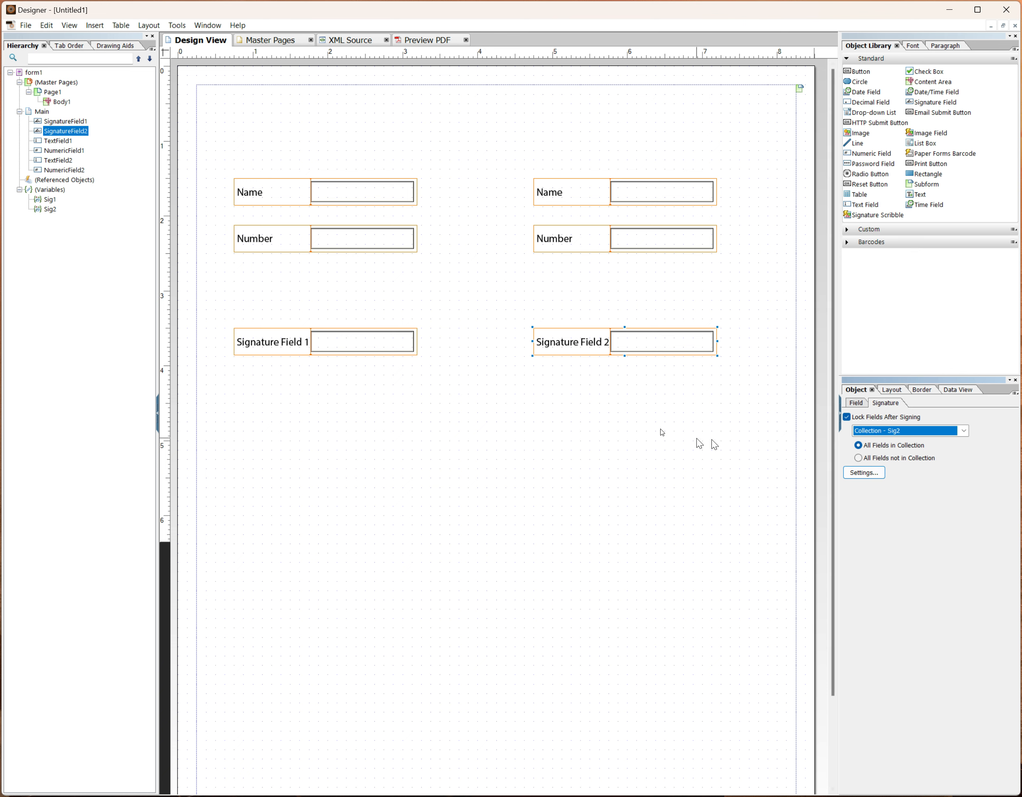
mouse_move(540, 381)
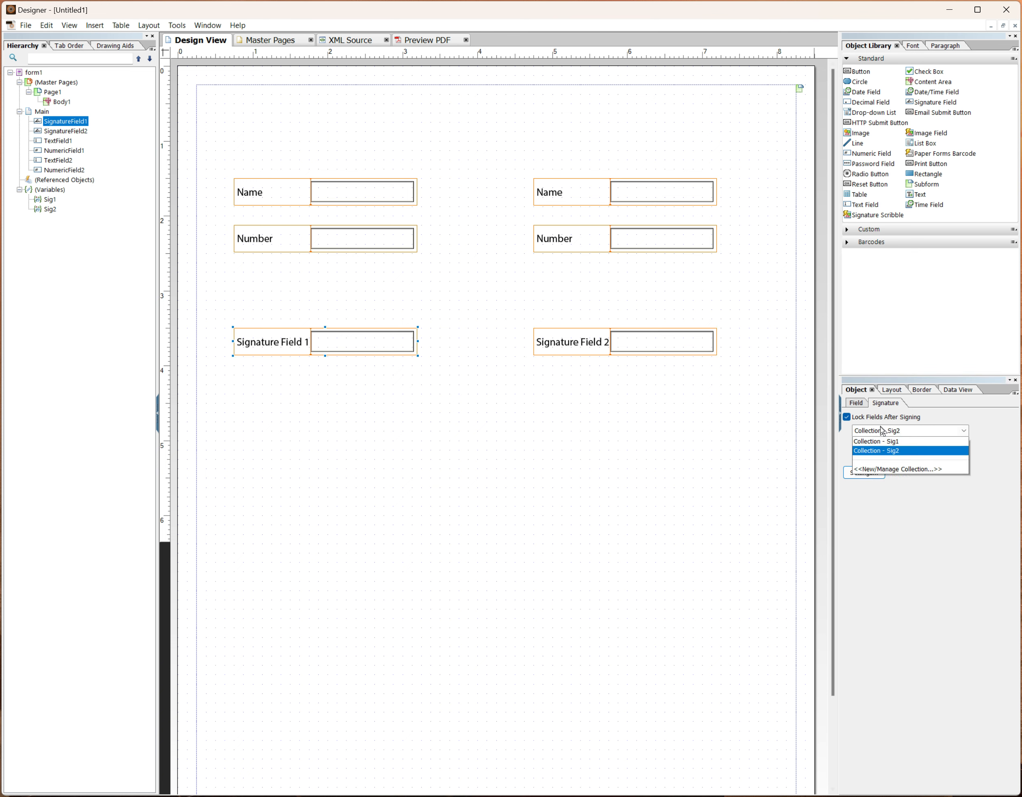
- Set Signature Field 1 to lock Collection - Sig1 after signing
left_click(876, 440)
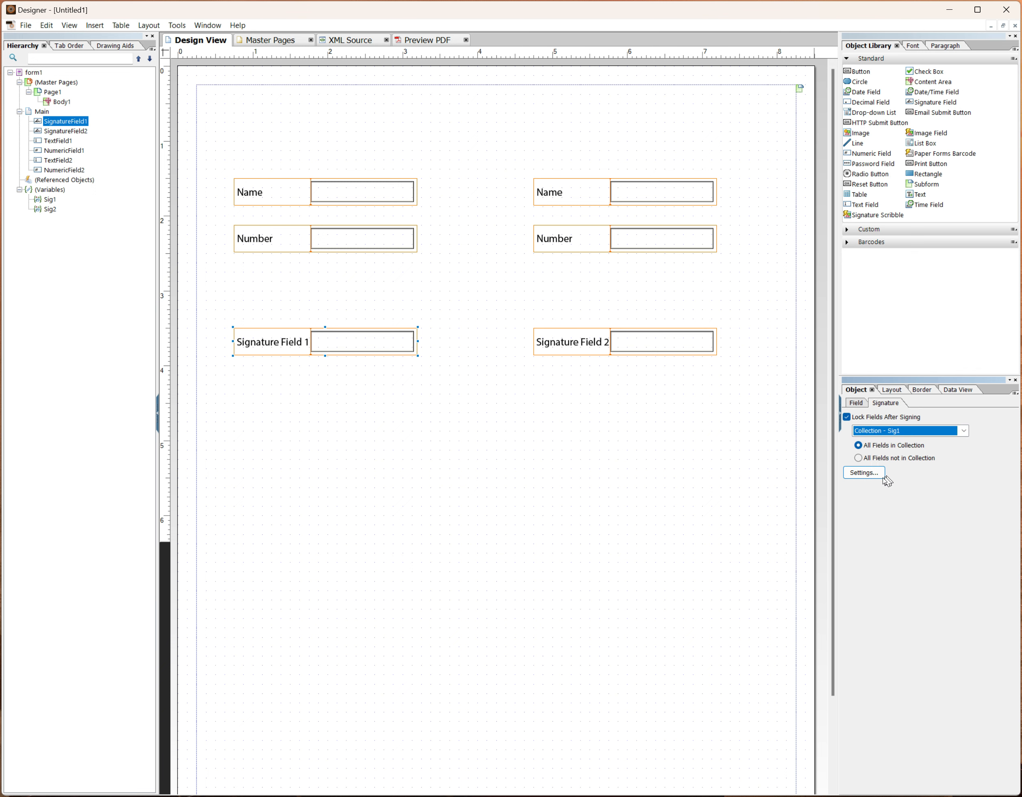
mouse_move(453, 123)
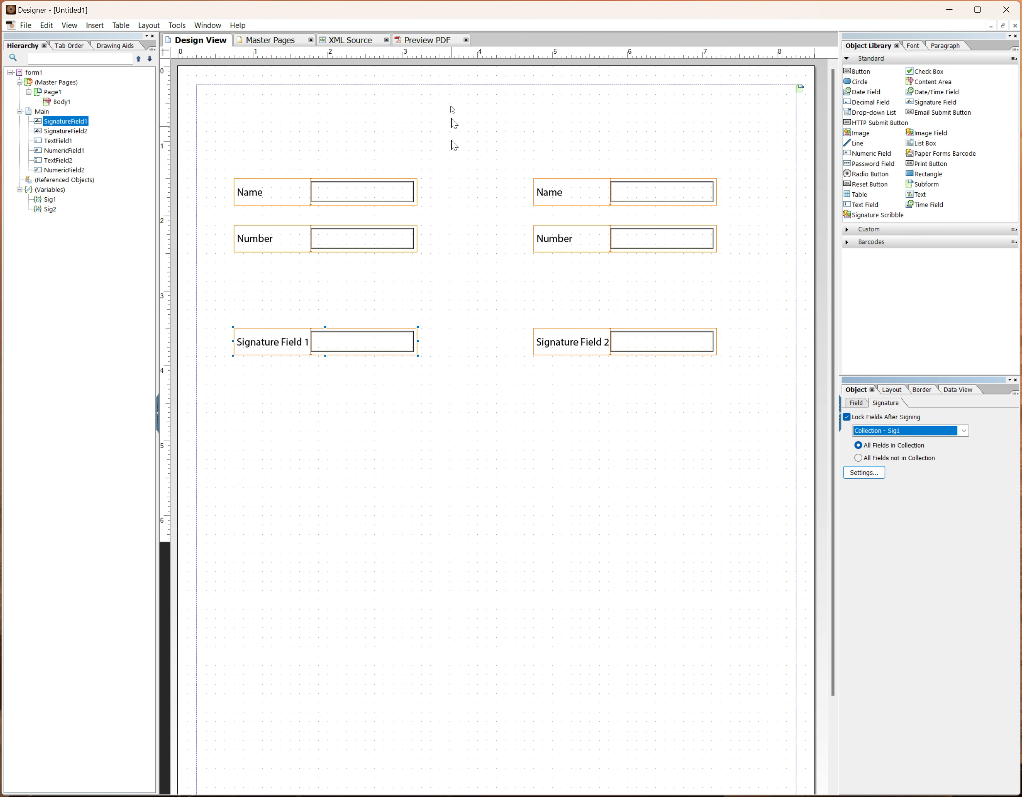
- In Preview PDF, enter True Tech and 1234 in the left Name and Number fields
left_click(426, 40)
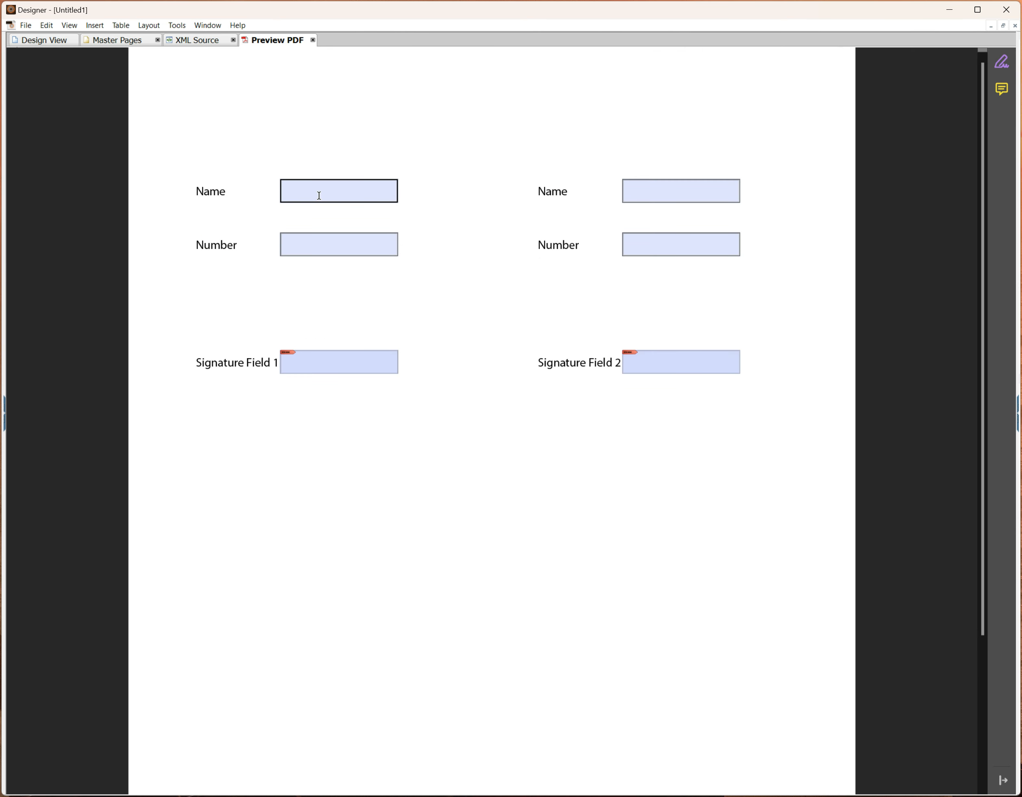
type("True Tech")
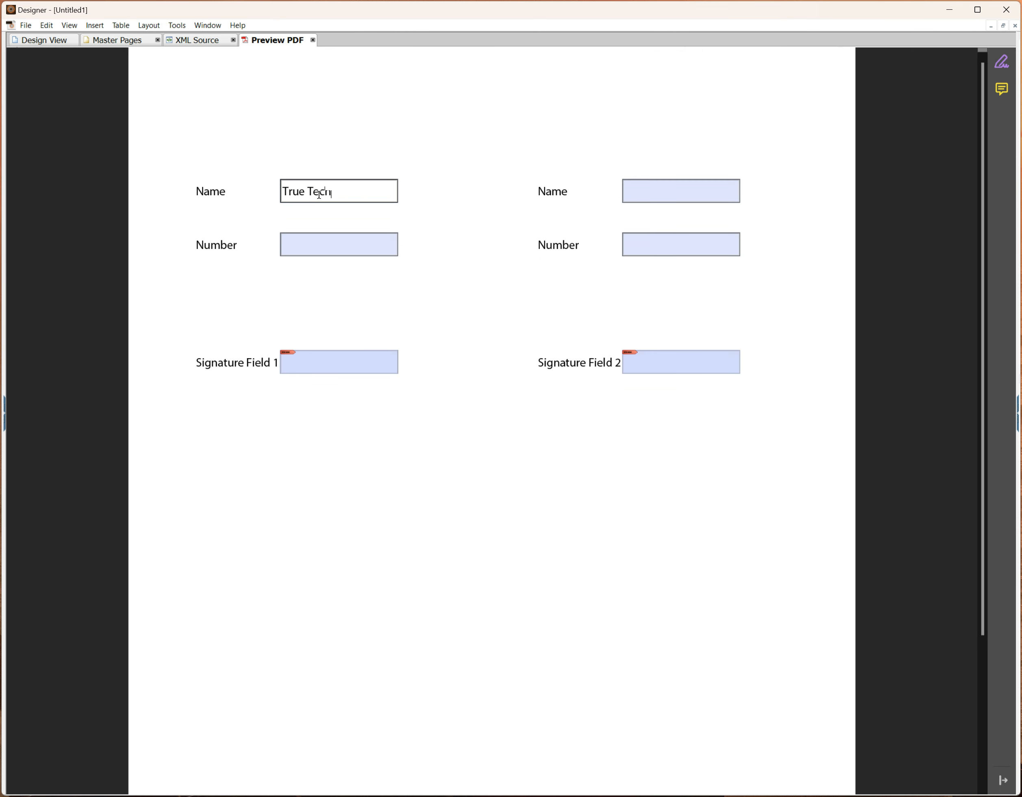
type("1234")
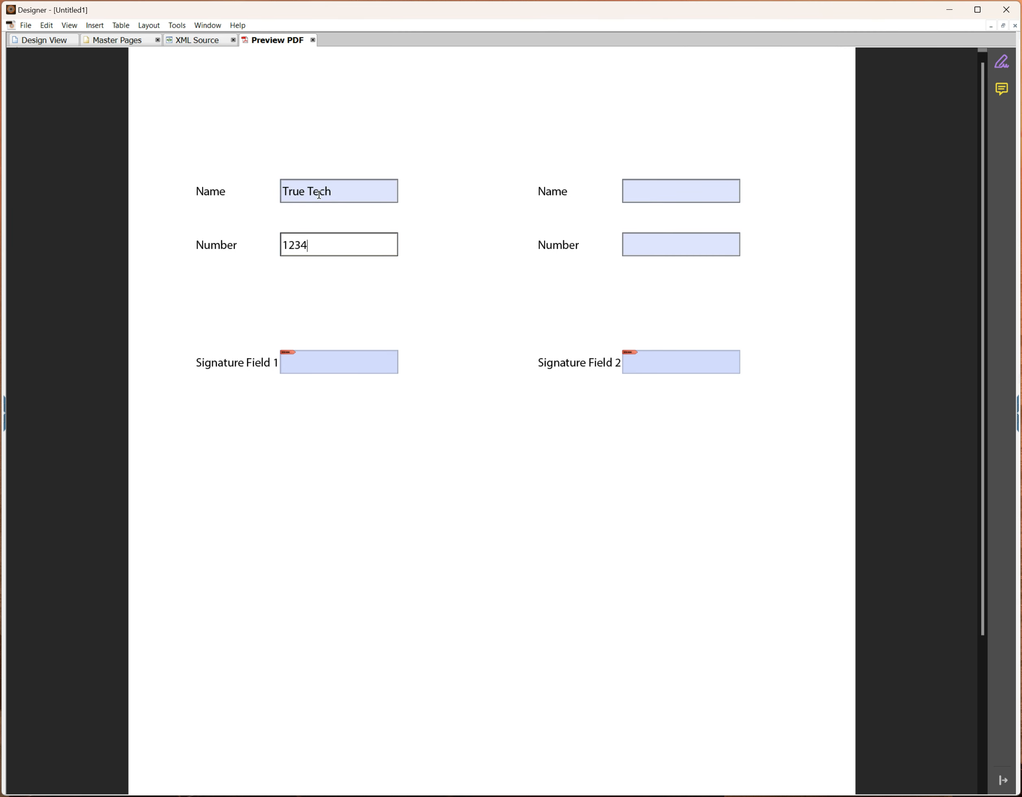
- Sign Signature Field 1, then try typing to confirm the left Name field is locked
left_click(362, 362)
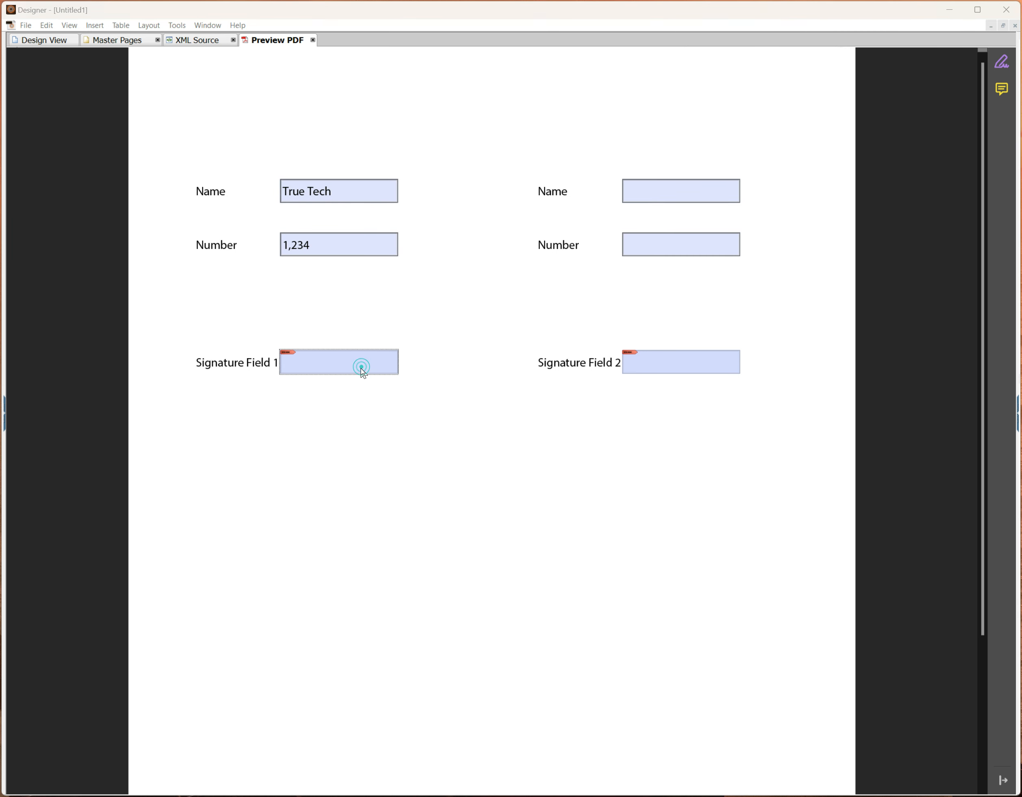
left_click(338, 362)
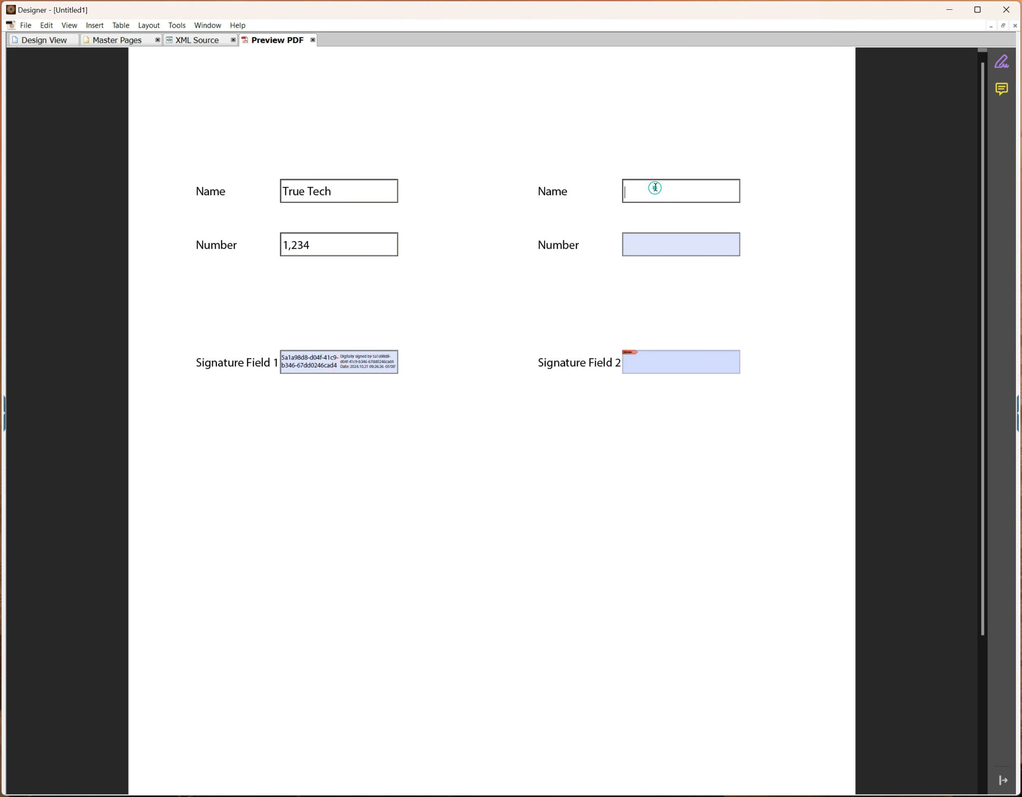
type("asdfasdfasd")
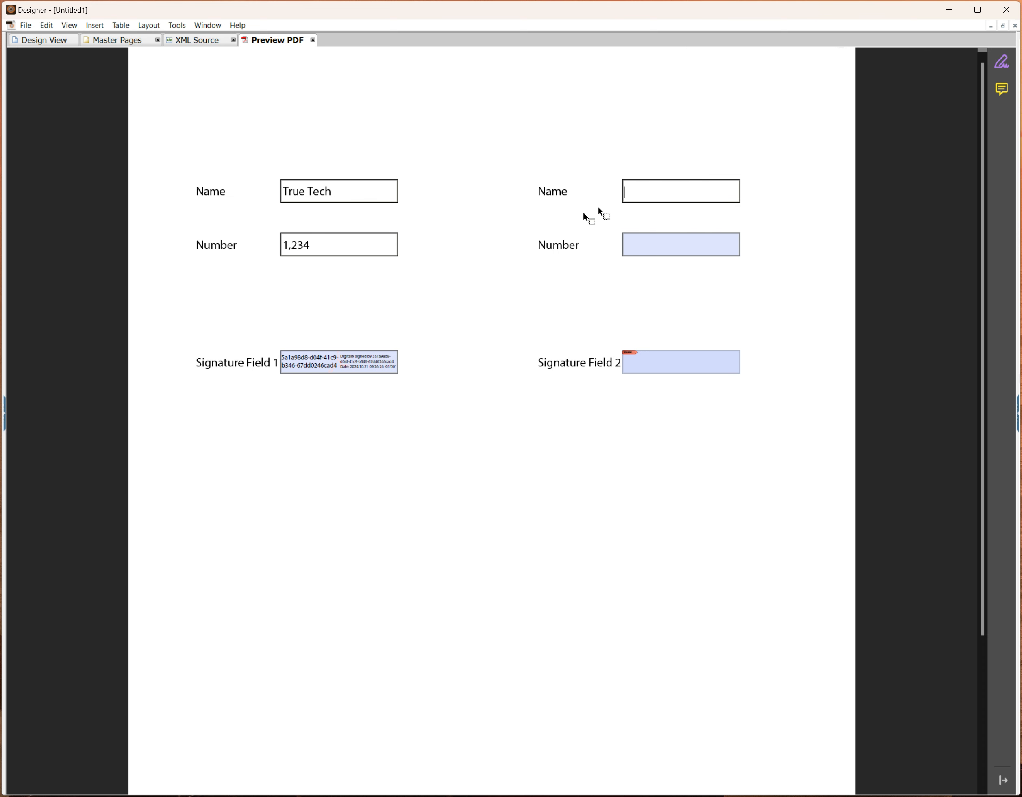
left_click(338, 191)
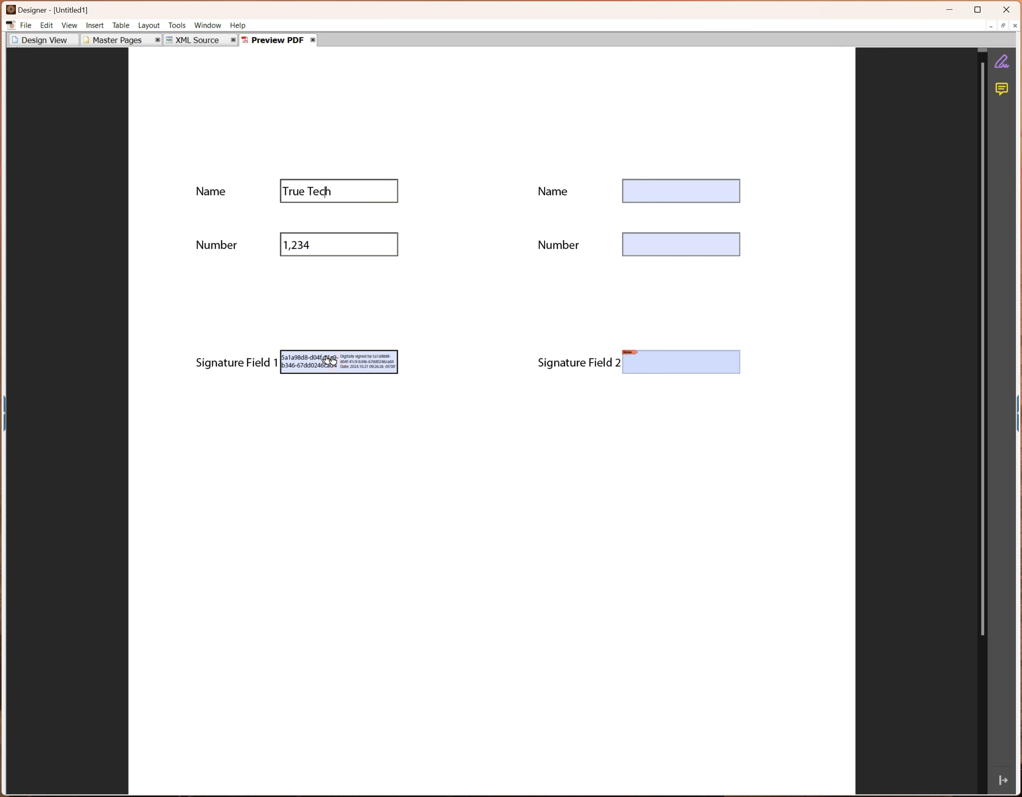
- Clear Signature Field 1 and extend the left Name to True Tech Troubleshoo…
right_click(330, 362)
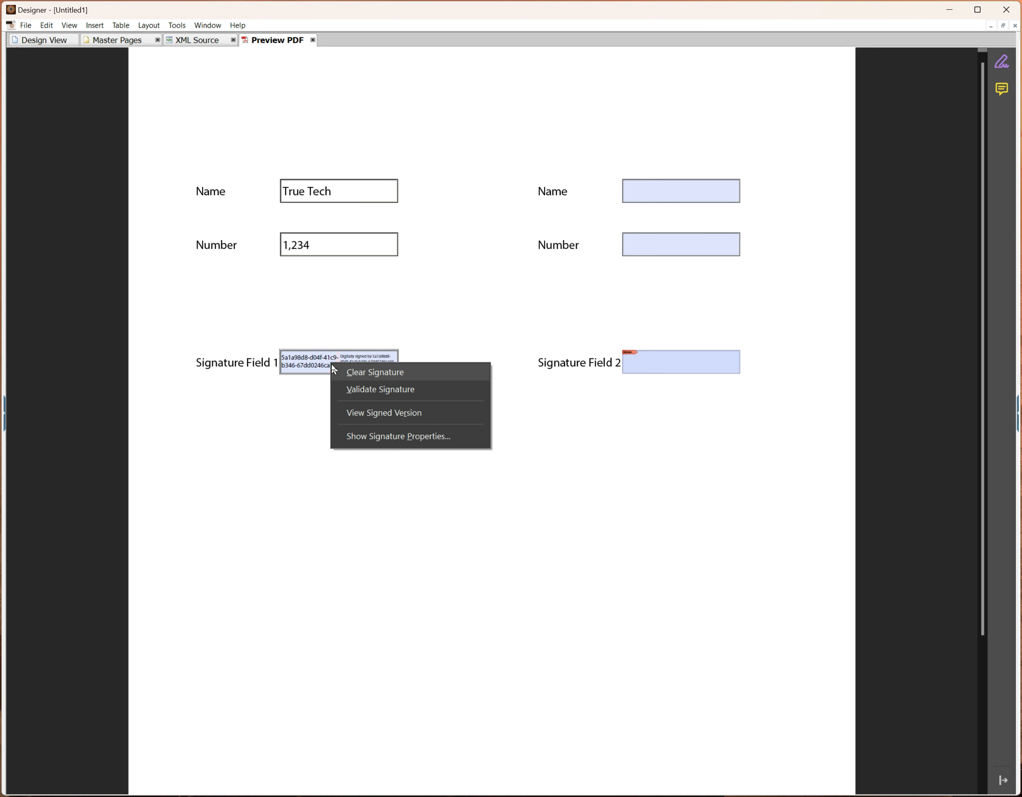
mouse_move(363, 383)
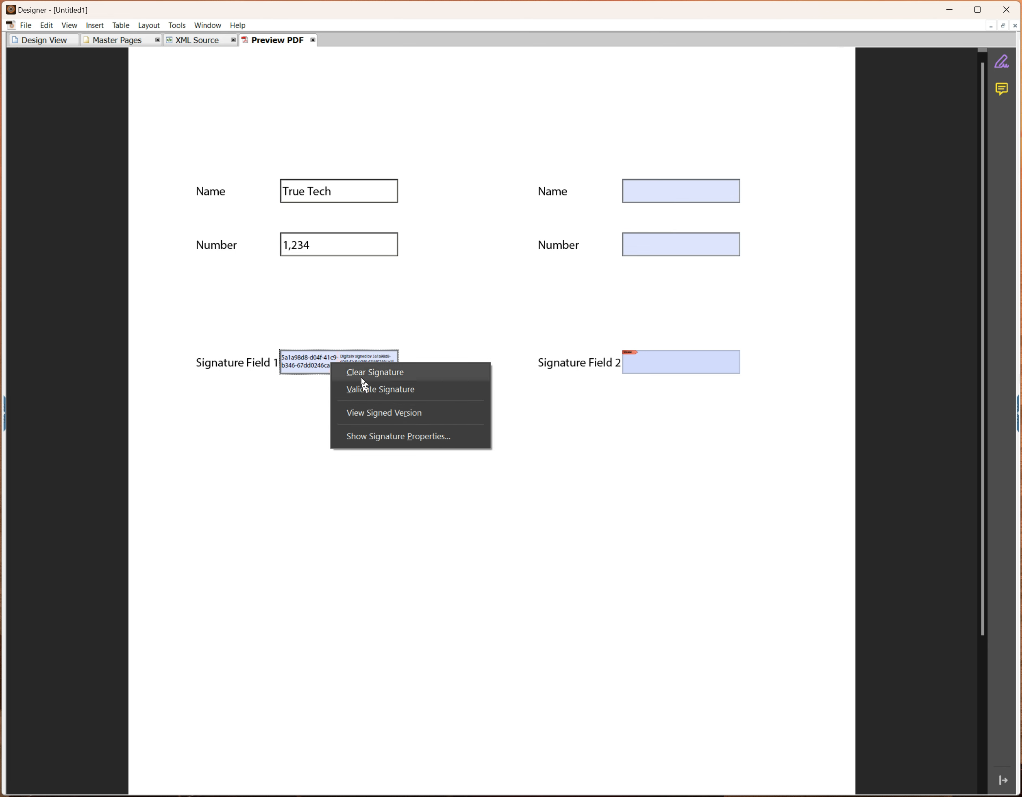
left_click(375, 372)
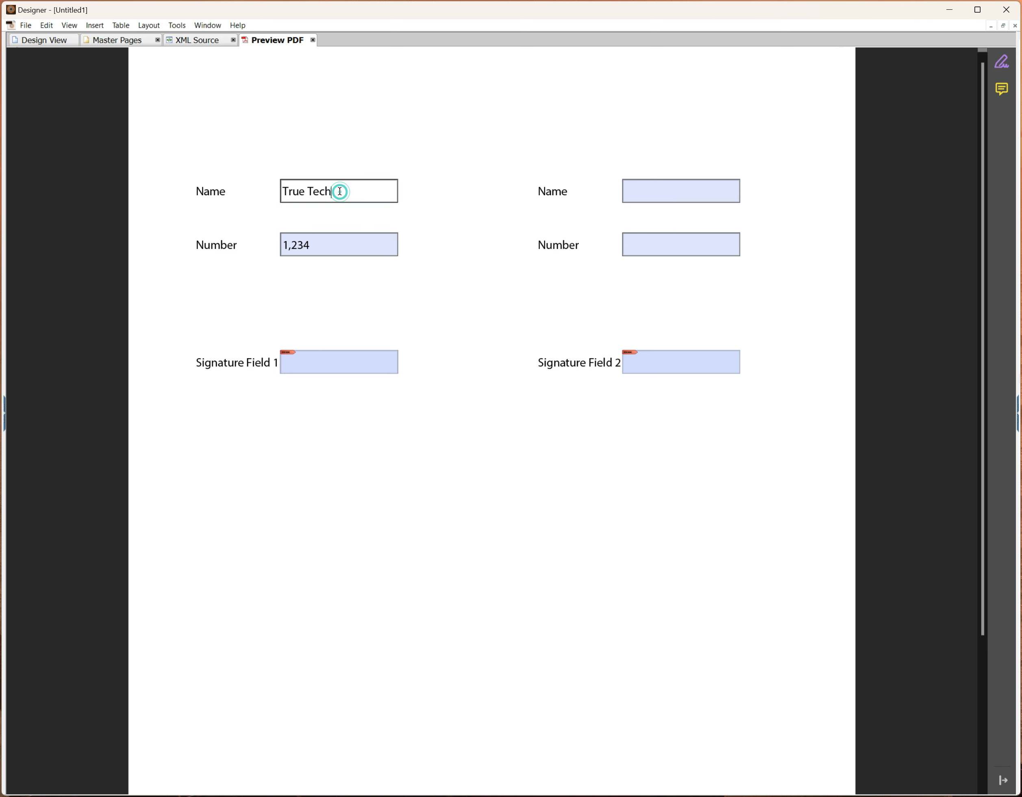
type("Troubl")
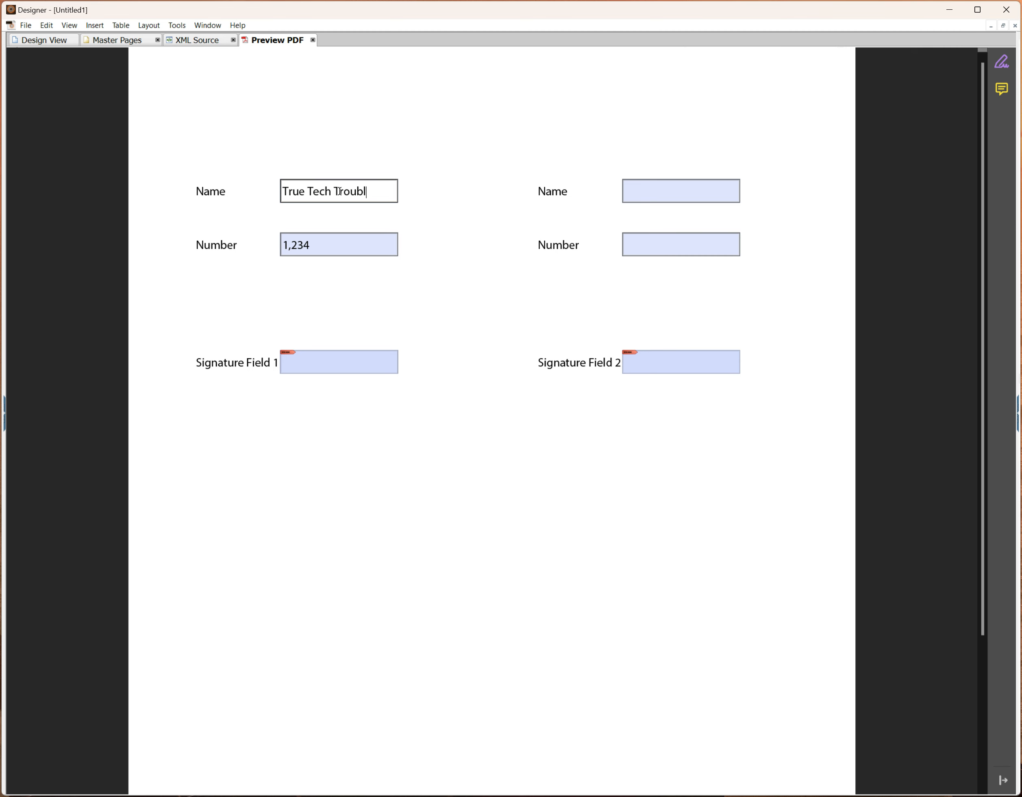
type("eshoo")
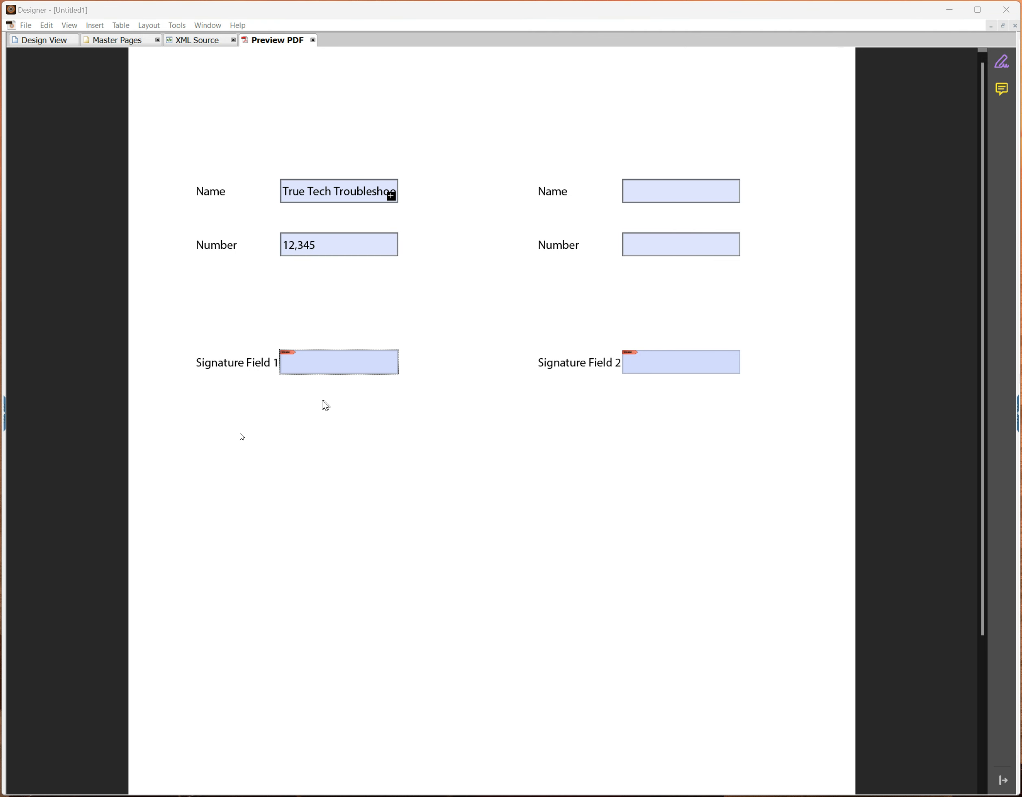
- Re-sign Signature Field 1 to lock the edited left fields
left_click(338, 361)
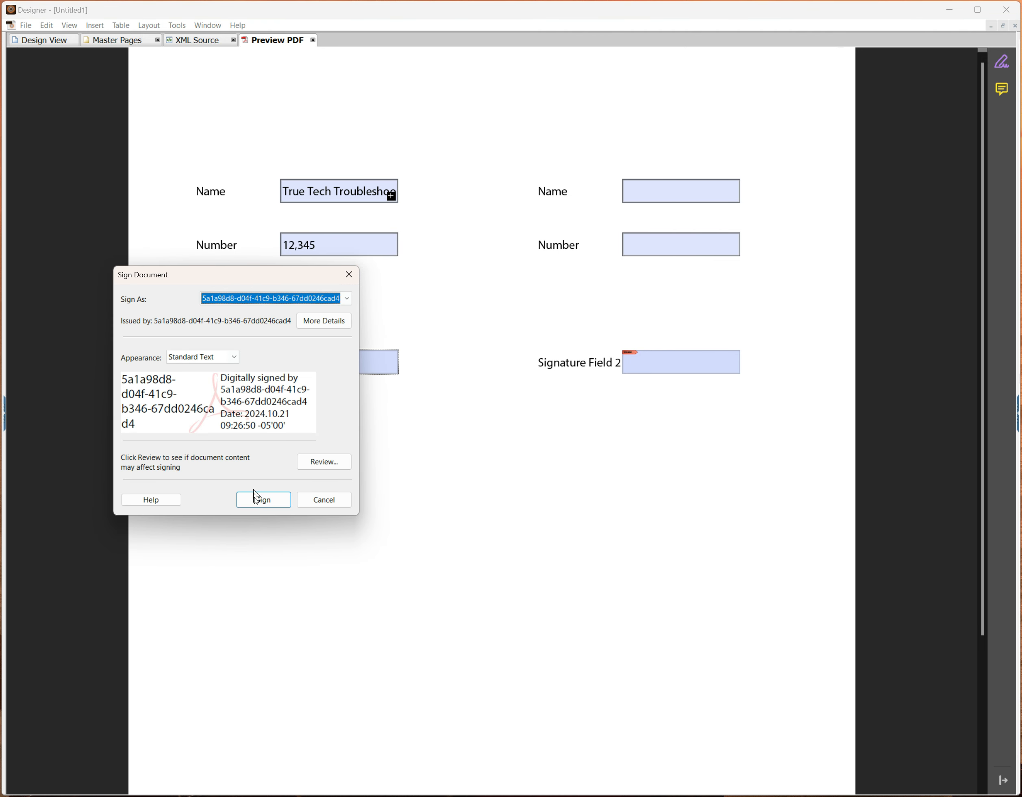
left_click(264, 499)
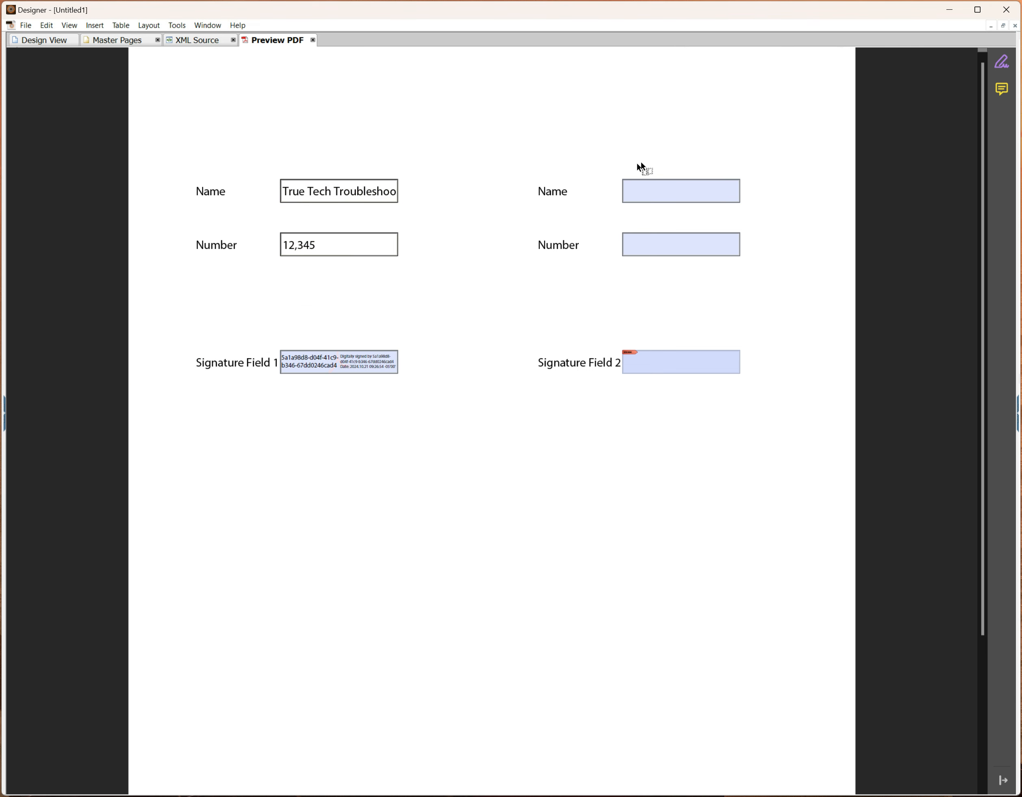
- Enter Person 2 and 45566 in the right Name and Number fields and sign Signature Field 2
left_click(679, 190)
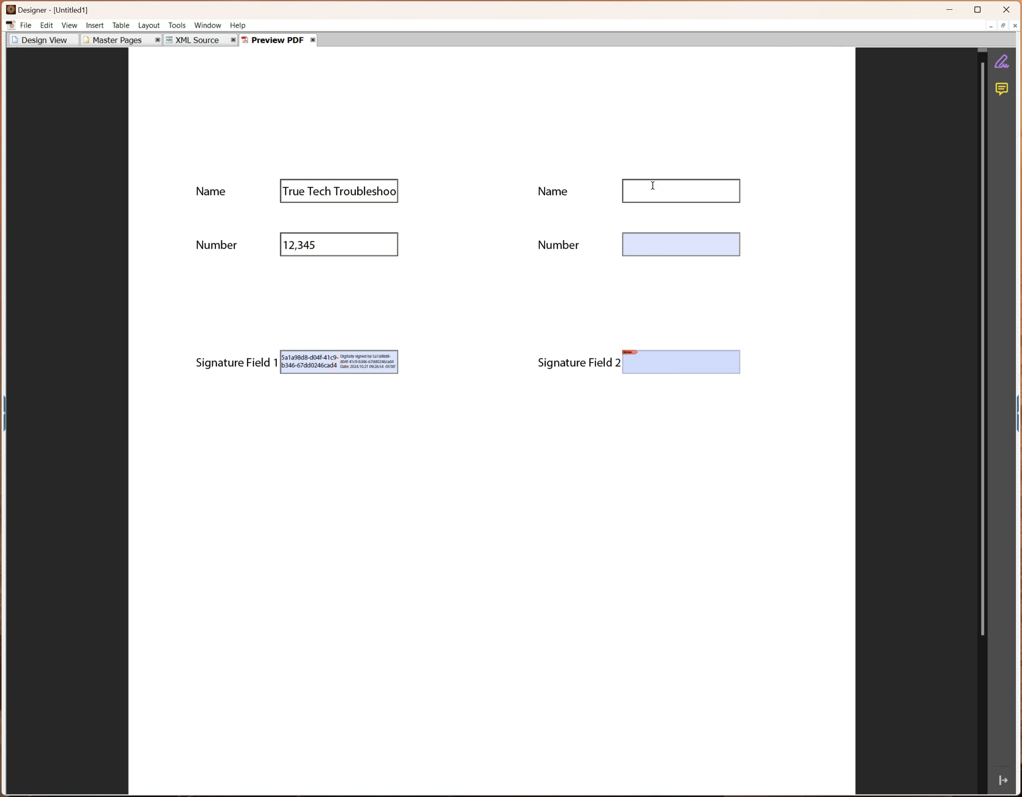
type("Person")
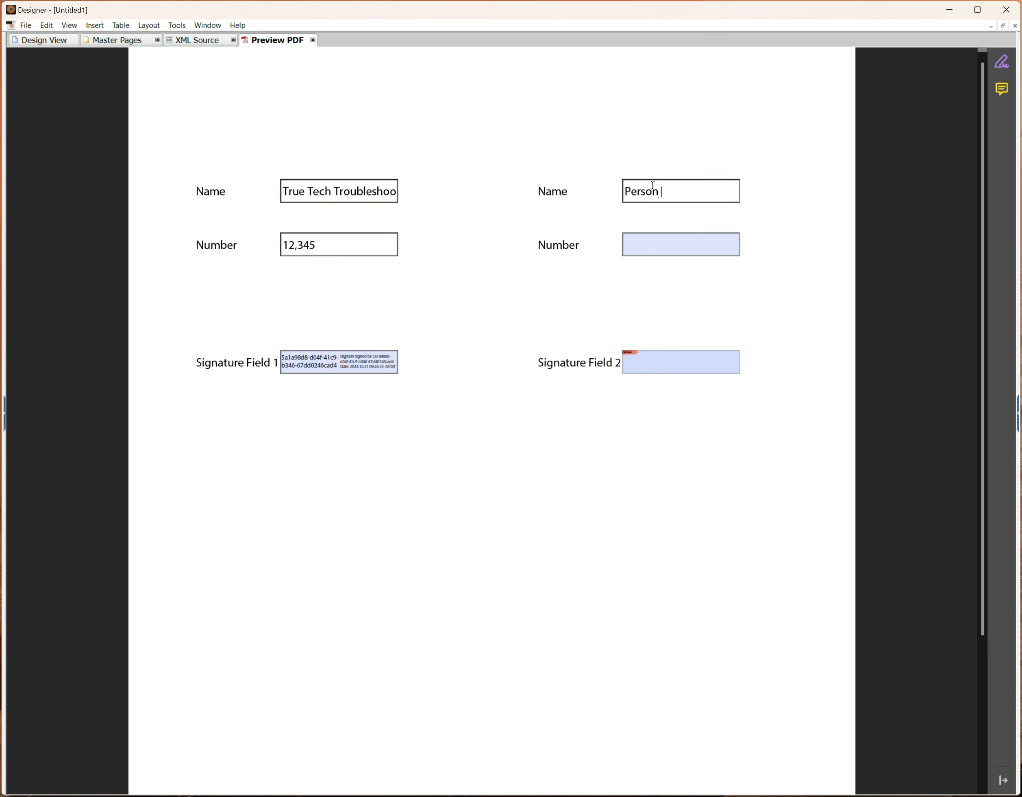
left_click(680, 244)
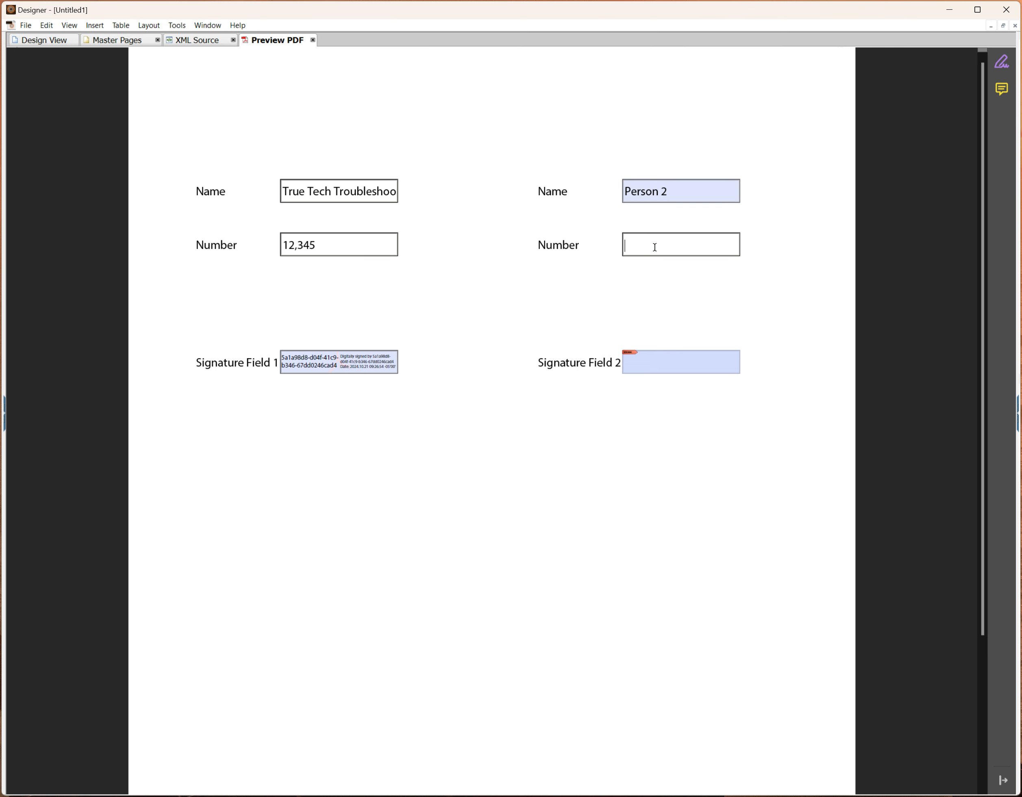
type("45566")
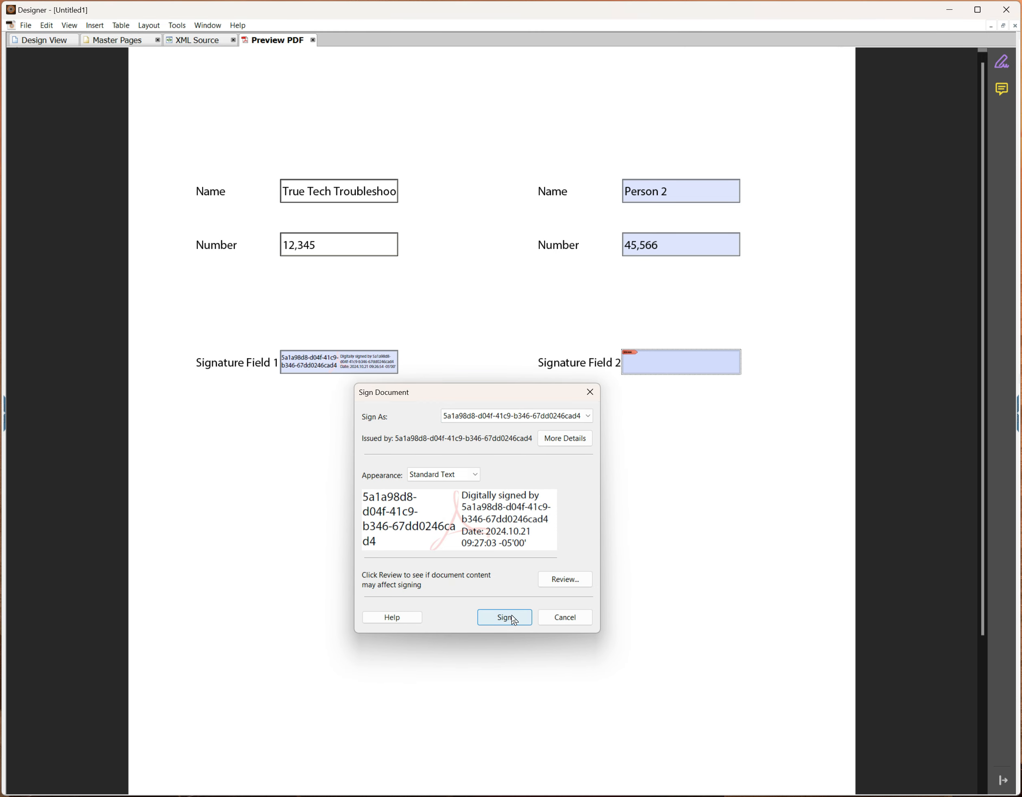
left_click(503, 617)
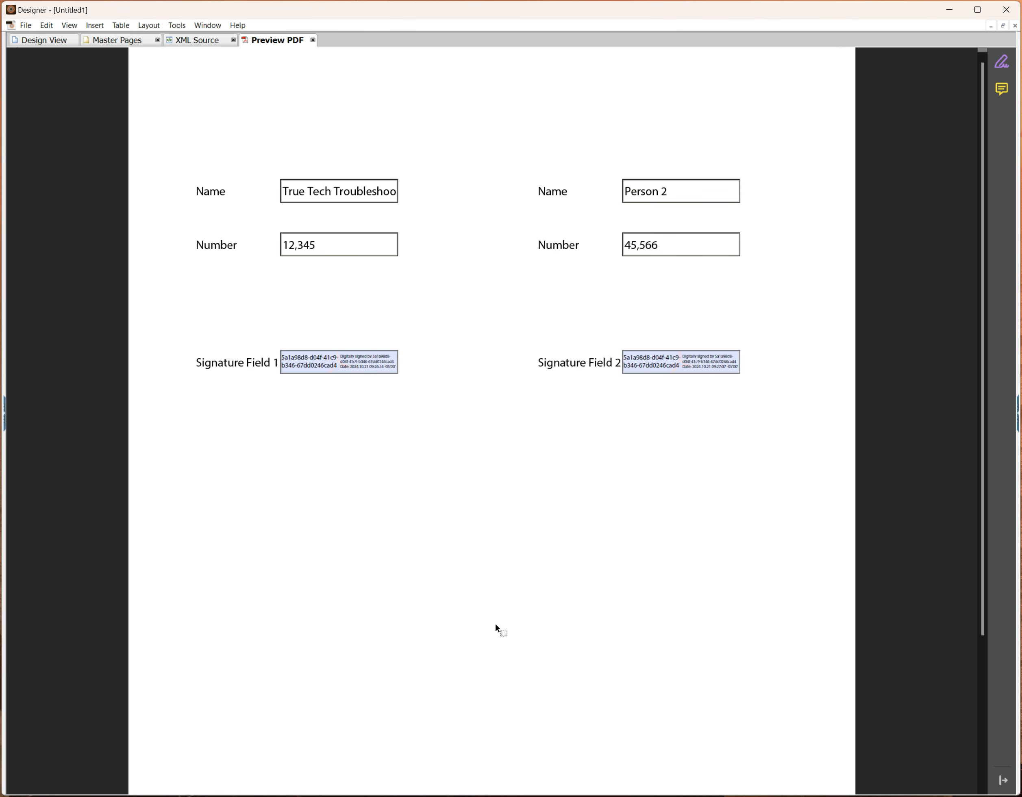
mouse_move(199, 58)
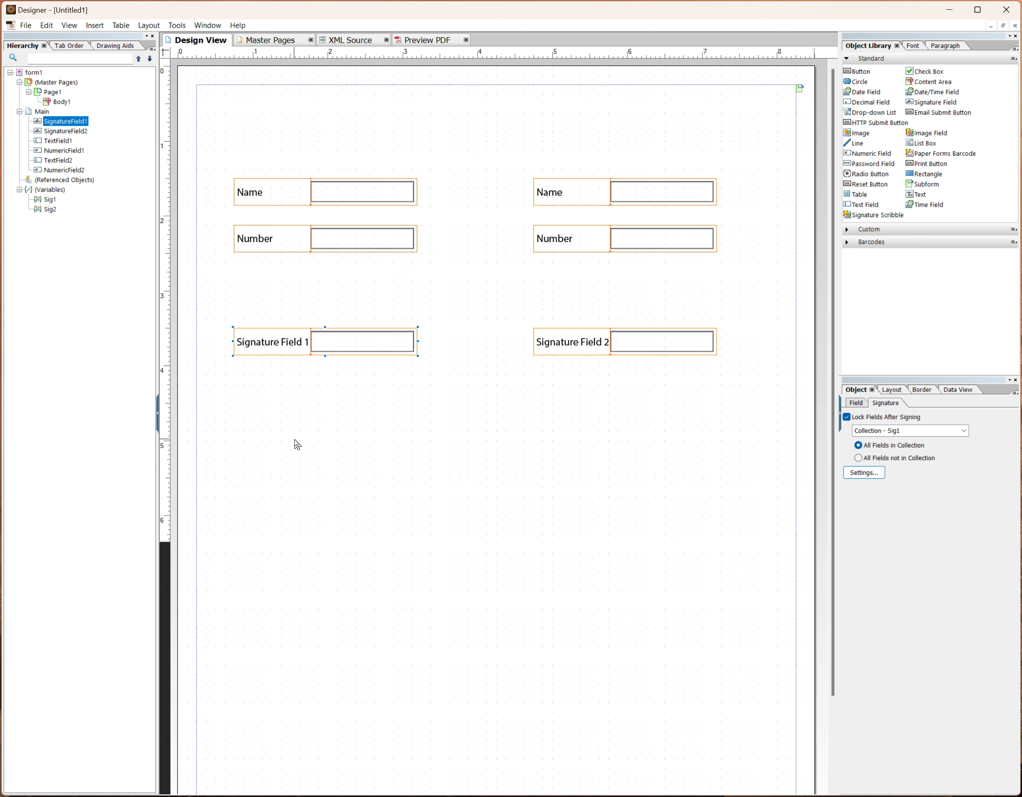
mouse_move(370, 540)
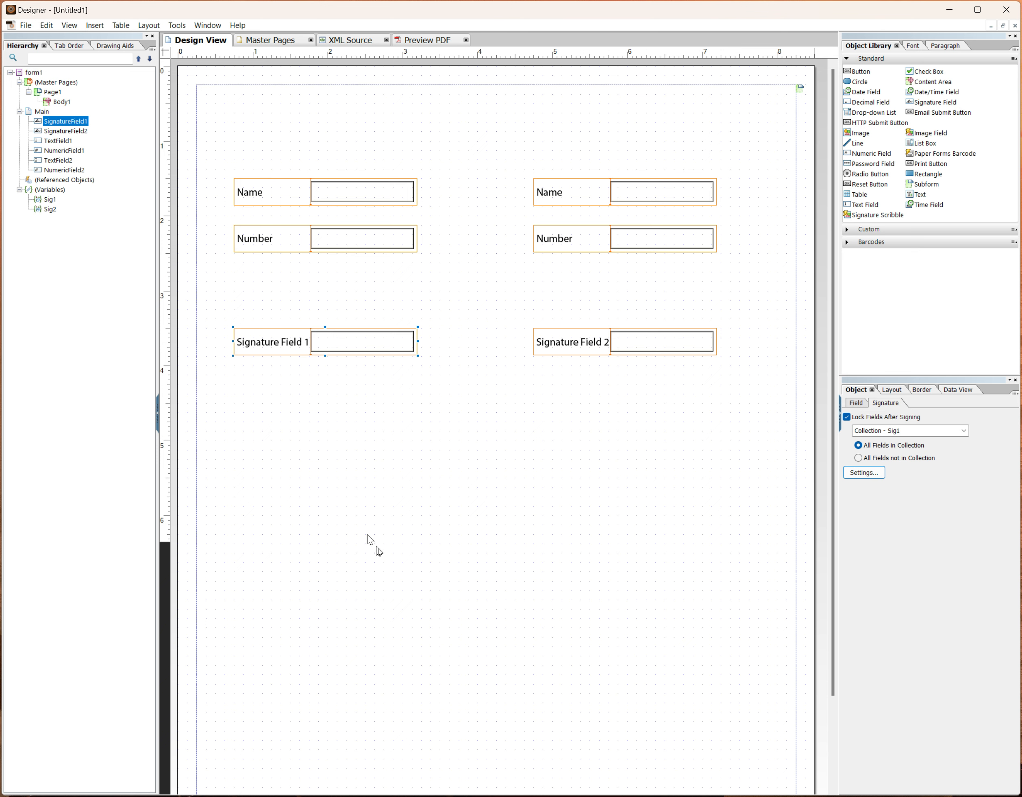
mouse_move(400, 559)
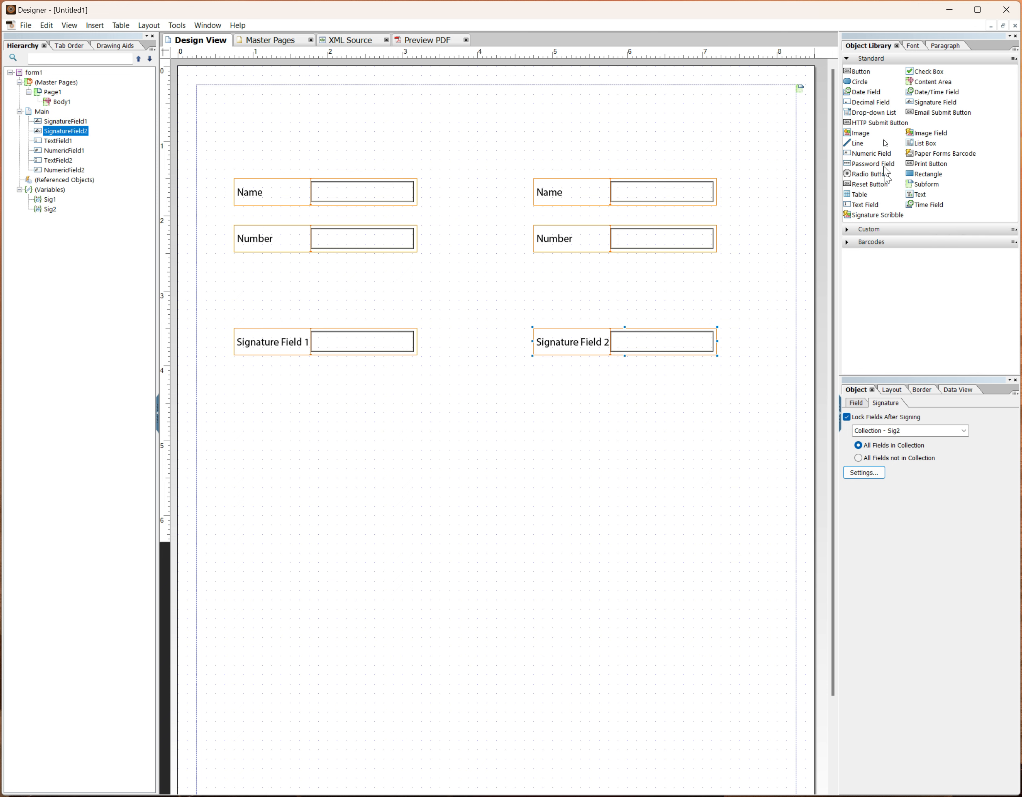
mouse_move(655, 419)
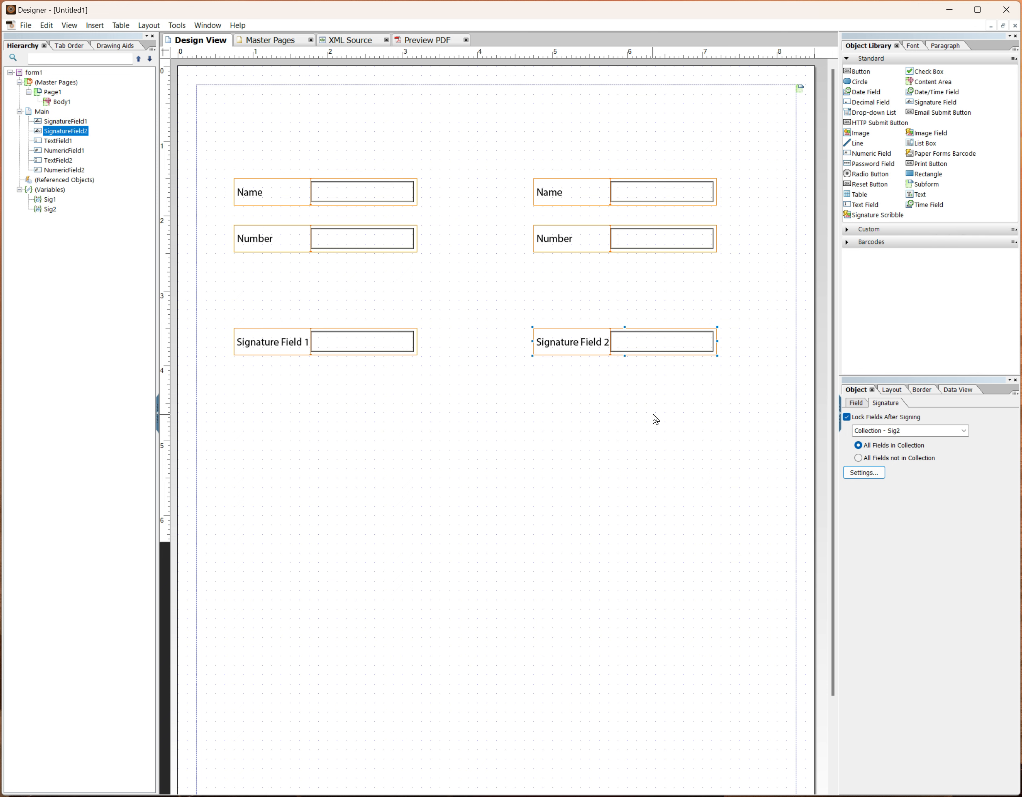